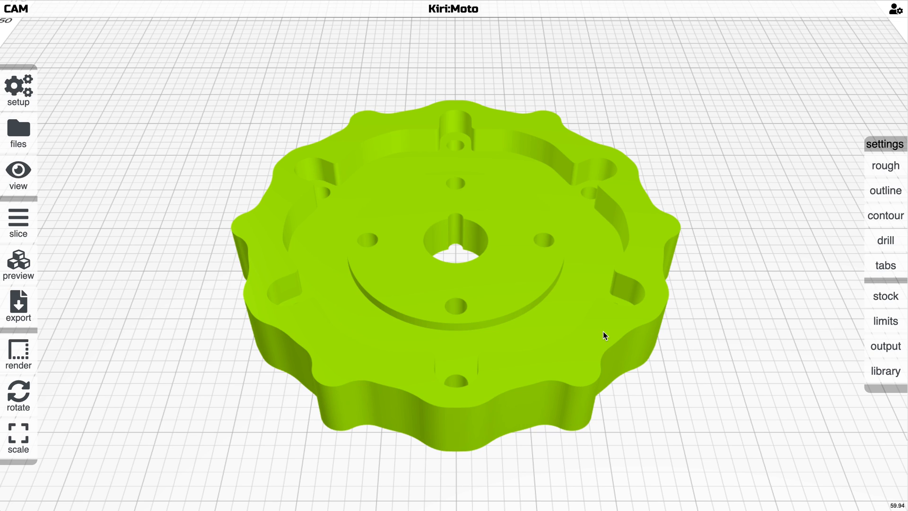
mouse_move(709, 307)
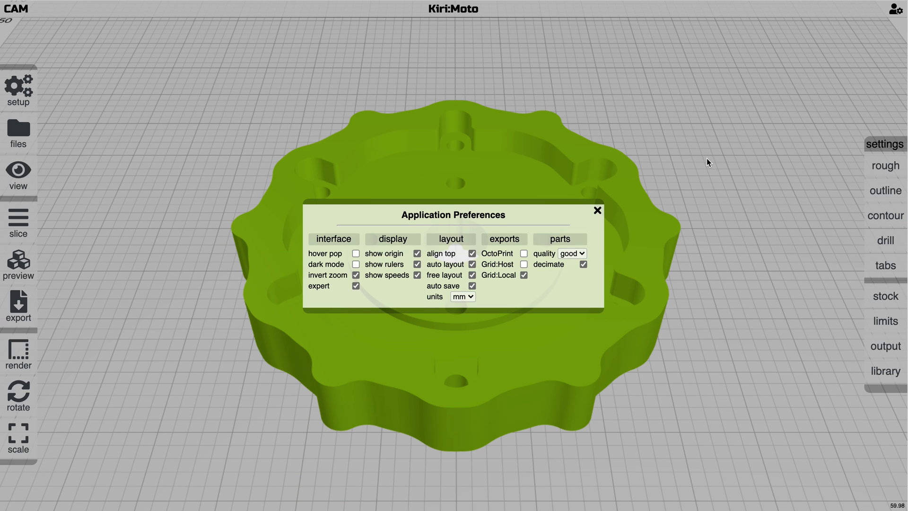
- Slice the gear part into layers and bring up its toolpath preview
left_click(886, 166)
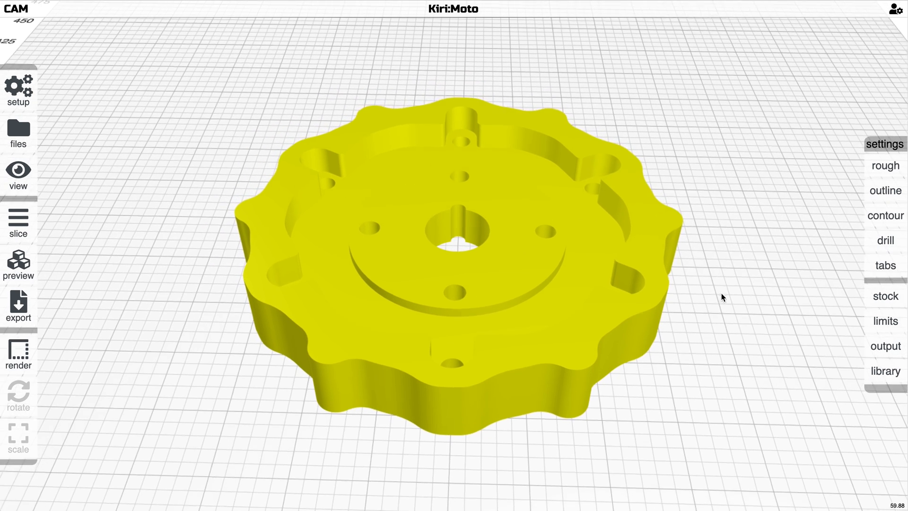
left_click(885, 190)
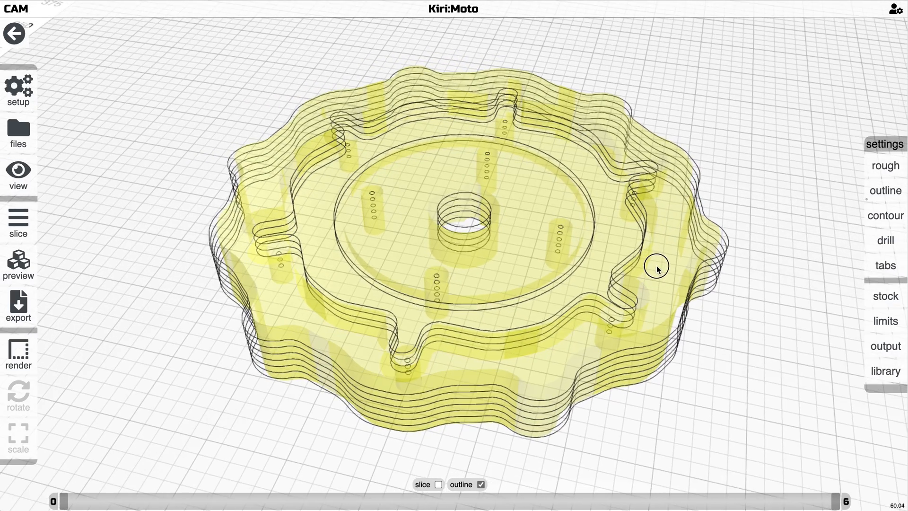
left_click(15, 263)
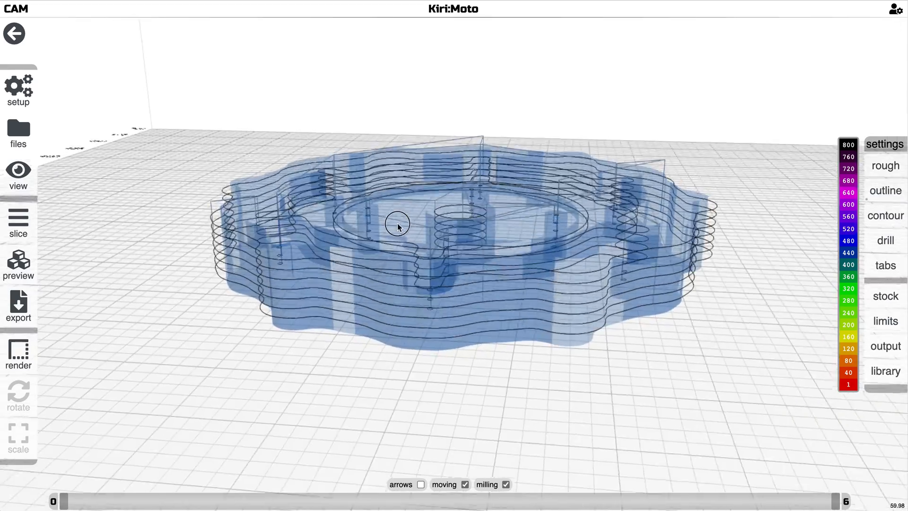
- Scrub the preview from the first layer up to layer 4 and back, then return to the solid part
left_click_drag(397, 225, 380, 265)
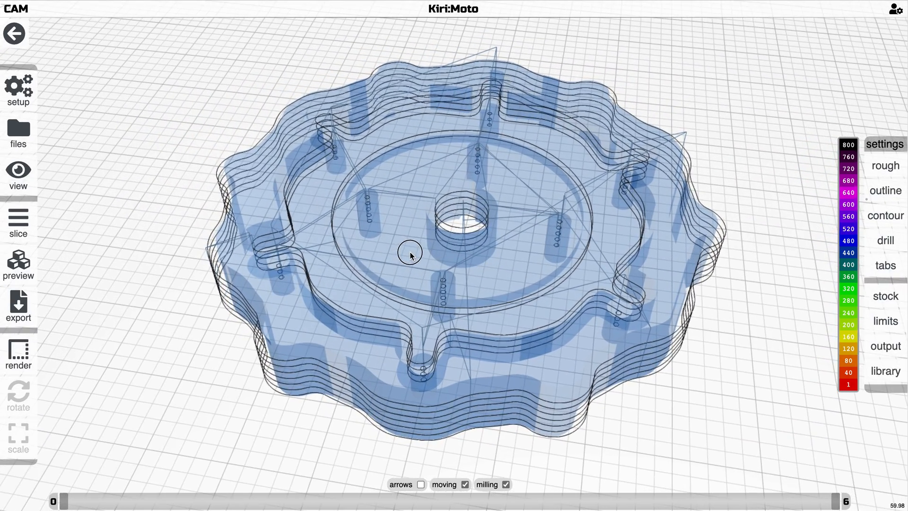
left_click_drag(409, 254, 418, 244)
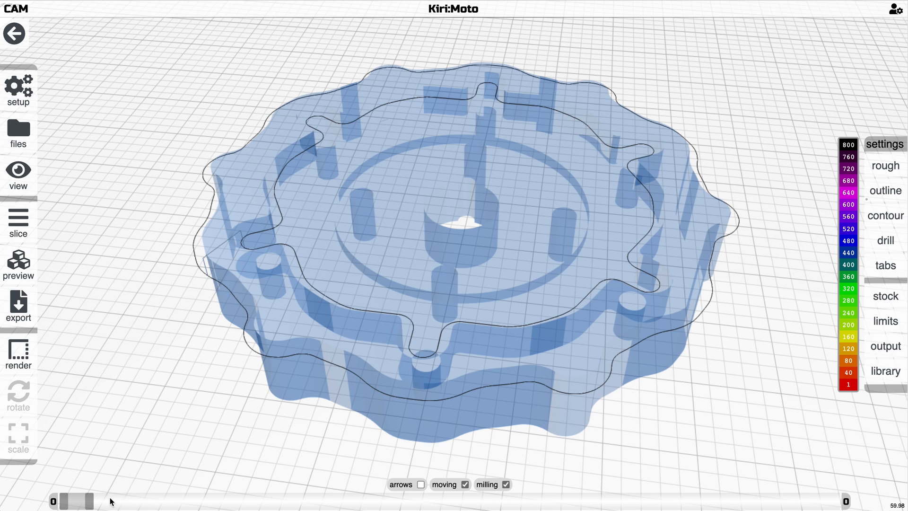
left_click_drag(75, 502, 585, 502)
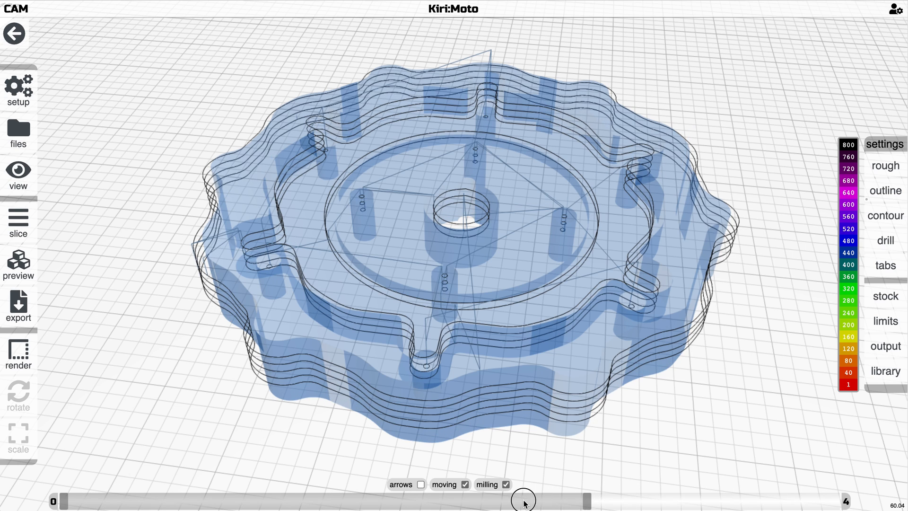
left_click_drag(521, 500, 78, 501)
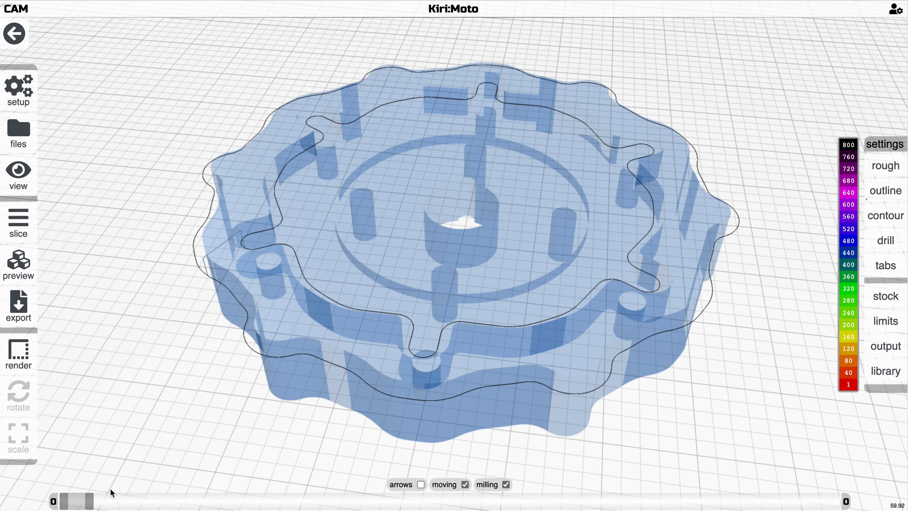
left_click(885, 346)
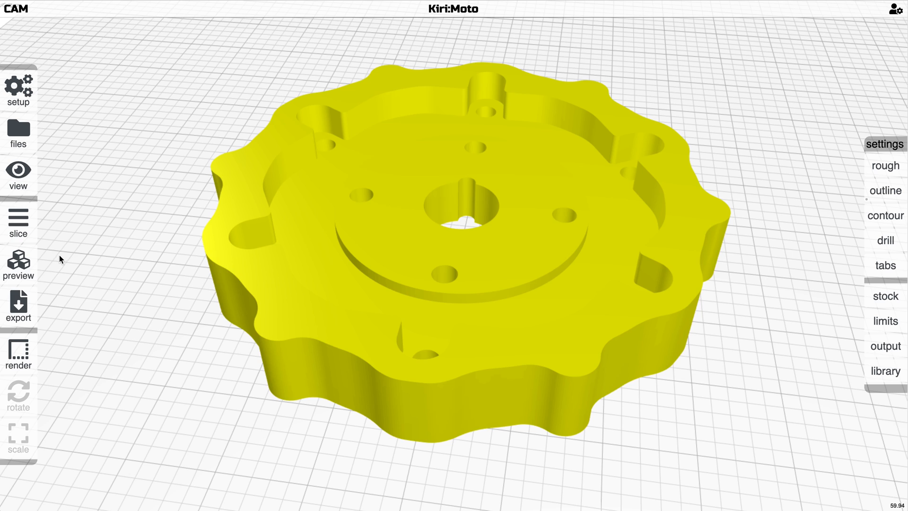
- Scrub the reopened preview through layers 11, 41 and 20 up to all 55, with direction arrows shown
left_click(18, 263)
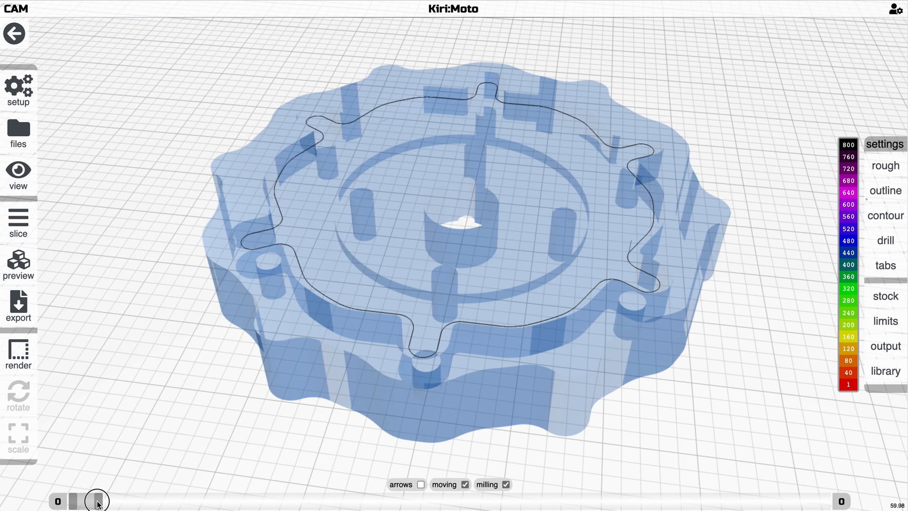
left_click_drag(97, 502, 243, 502)
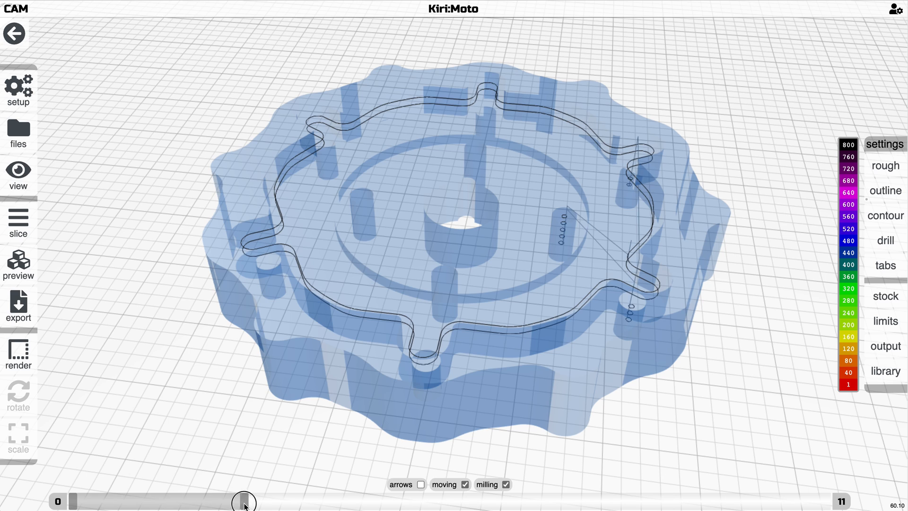
left_click_drag(243, 501, 417, 502)
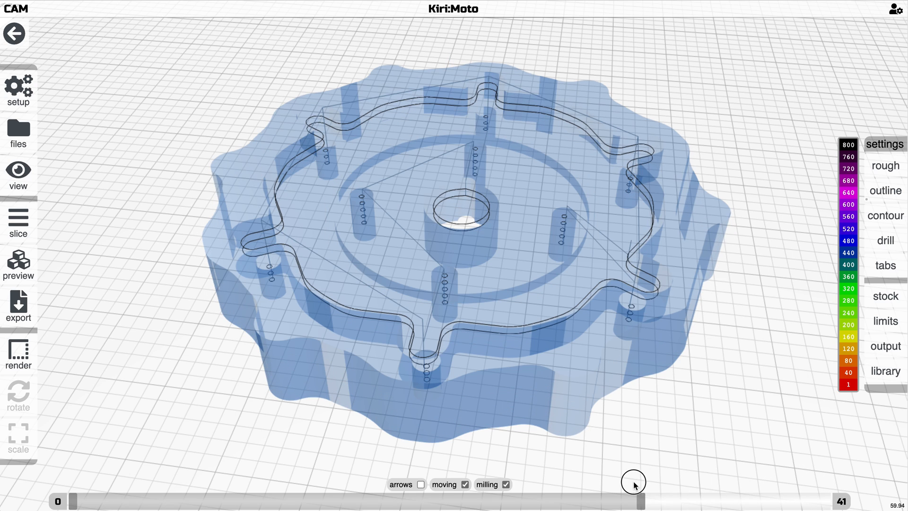
left_click_drag(634, 501, 352, 502)
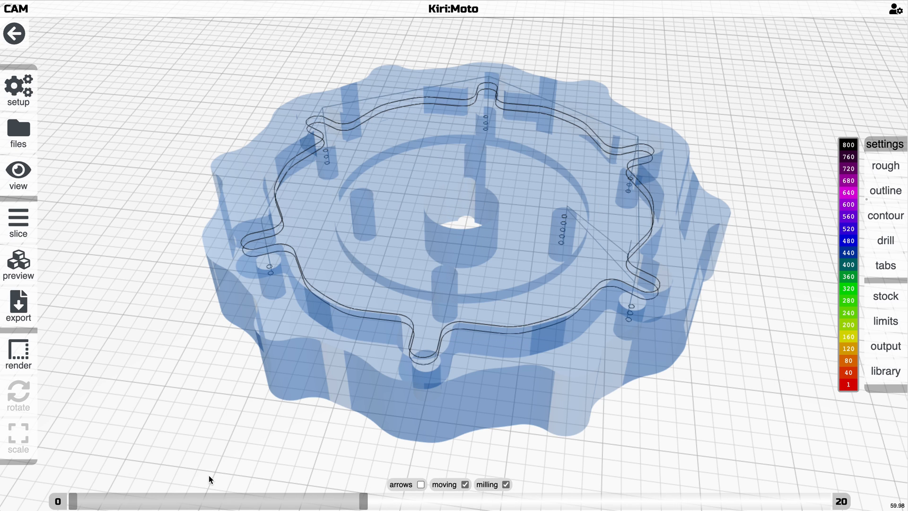
left_click_drag(362, 502, 834, 501)
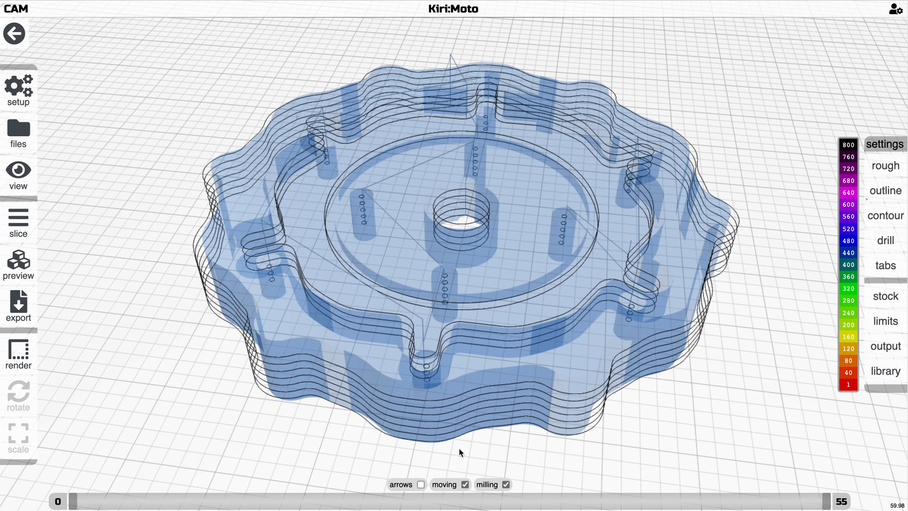
left_click(421, 485)
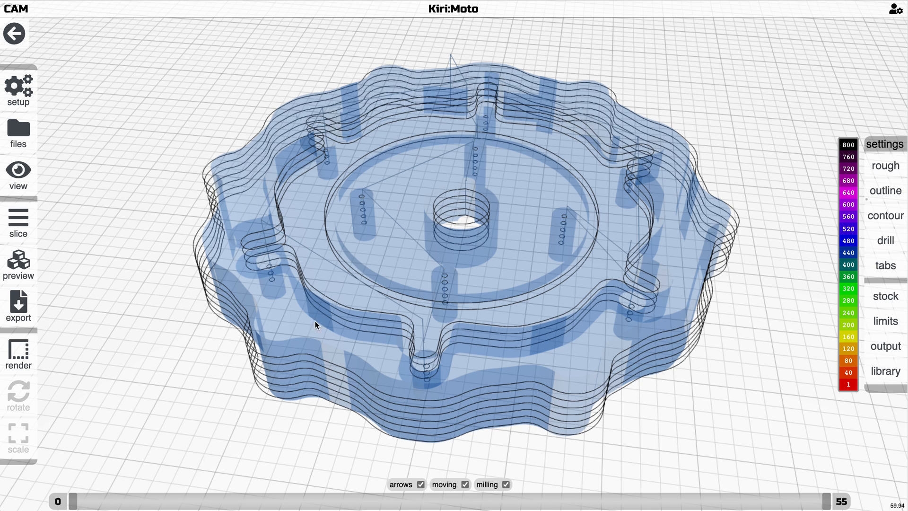
- Orbit close around the central bore's helical passes and limit the preview to the first layer
left_click(17, 352)
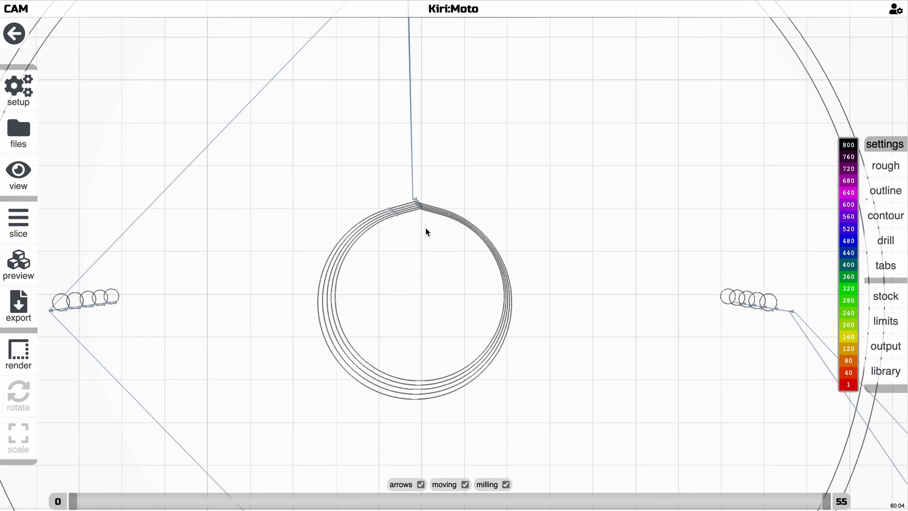
left_click_drag(425, 232, 427, 125)
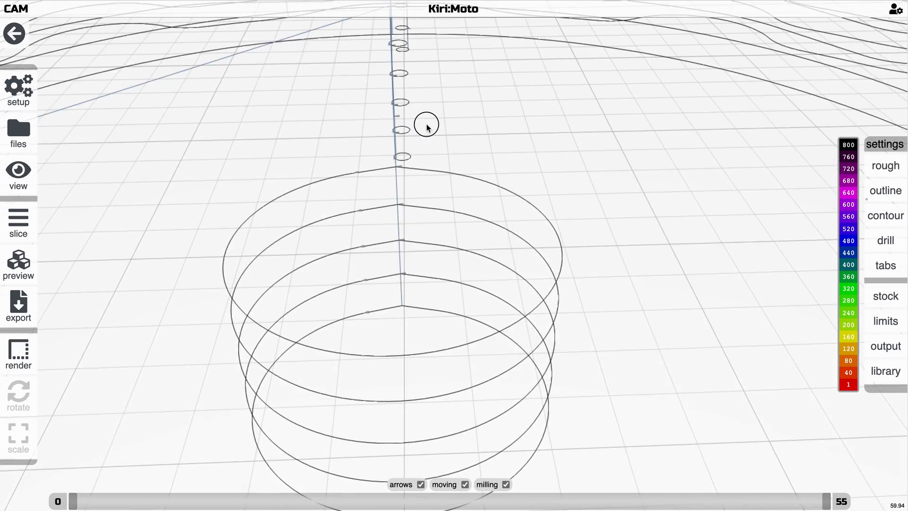
left_click_drag(427, 125, 616, 170)
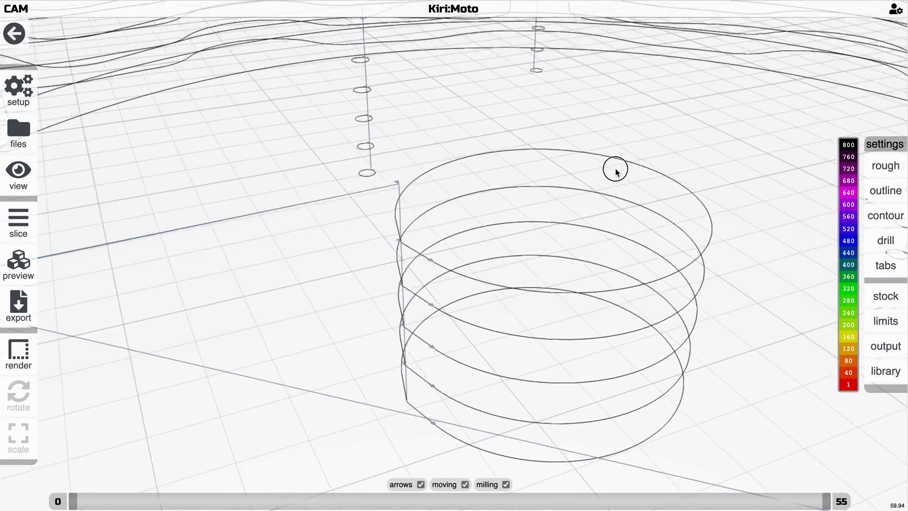
left_click_drag(615, 170, 307, 381)
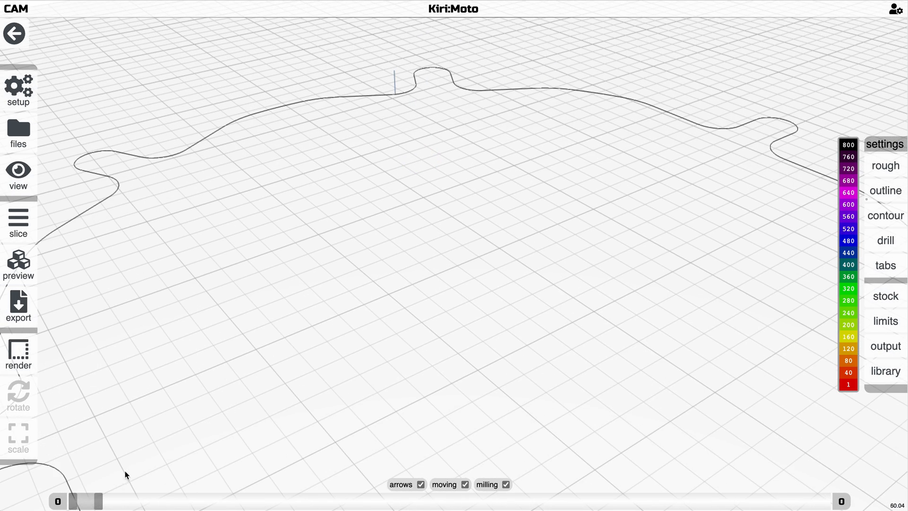
left_click_drag(76, 501, 147, 502)
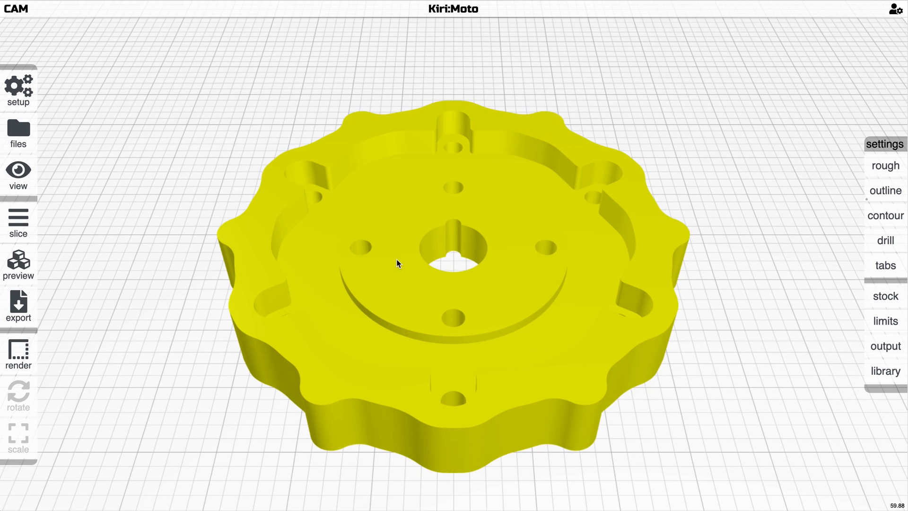
- Add a roughing operation and re-slice the gear to show its roughing passes
left_click(885, 190)
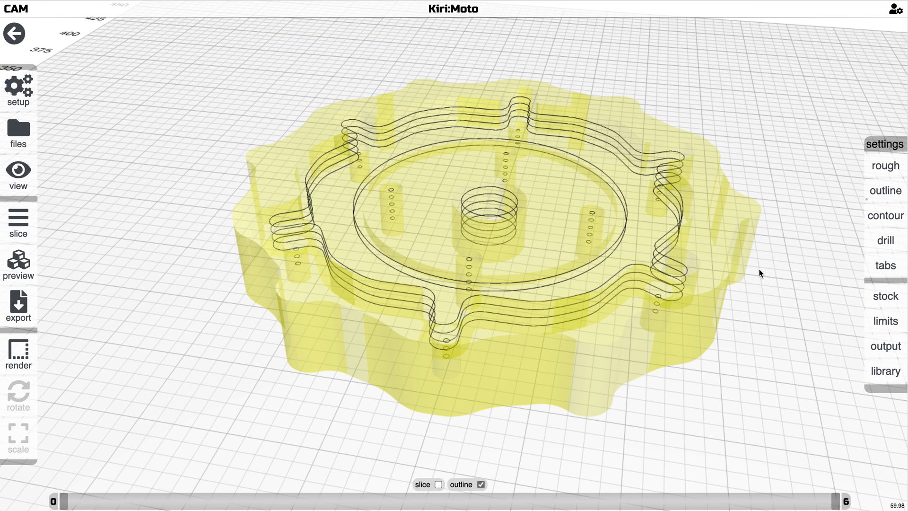
left_click(886, 190)
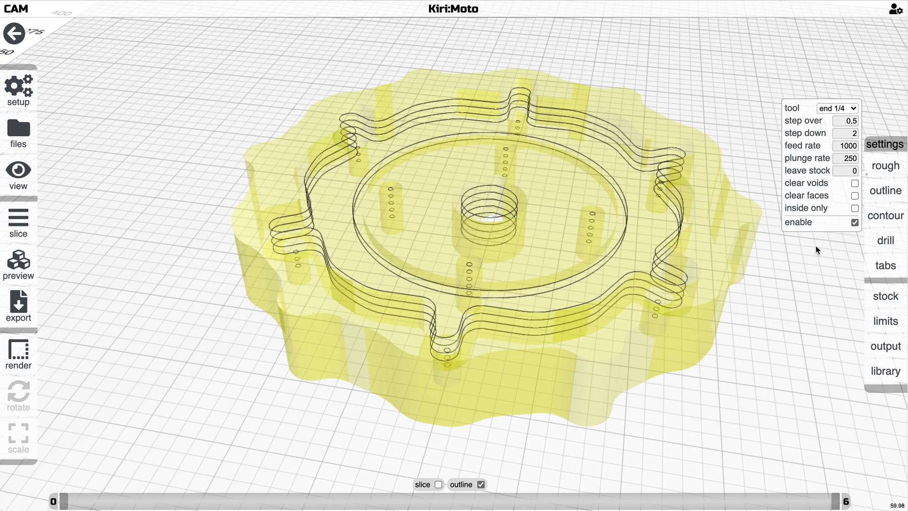
left_click(17, 220)
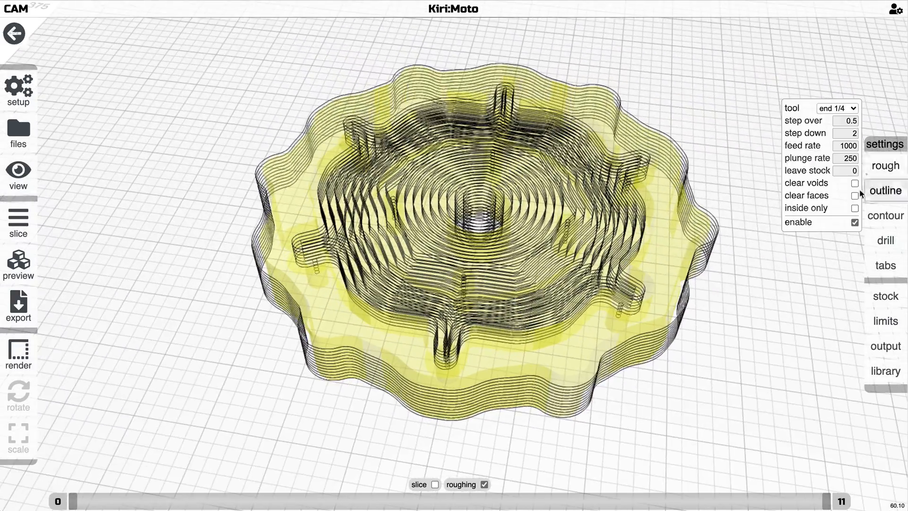
- View the roughing paths from above, then return from the preview to the part
left_click(854, 207)
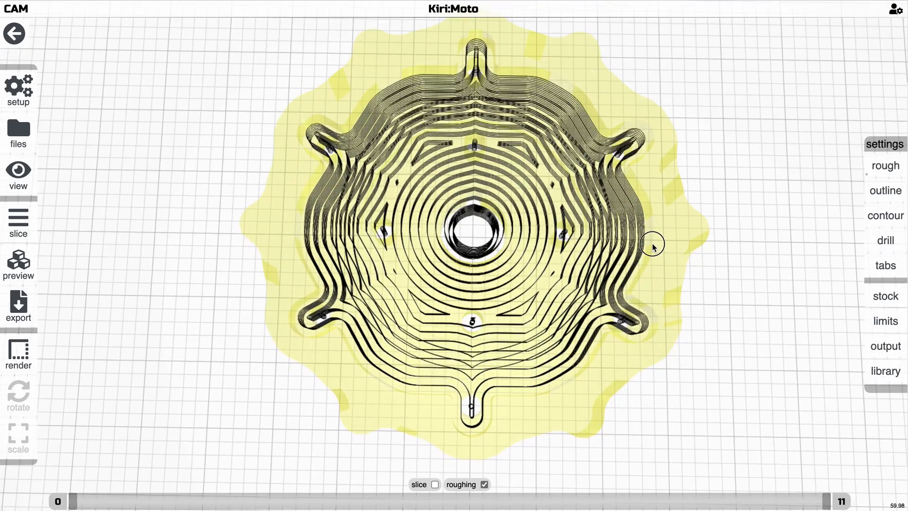
left_click(885, 164)
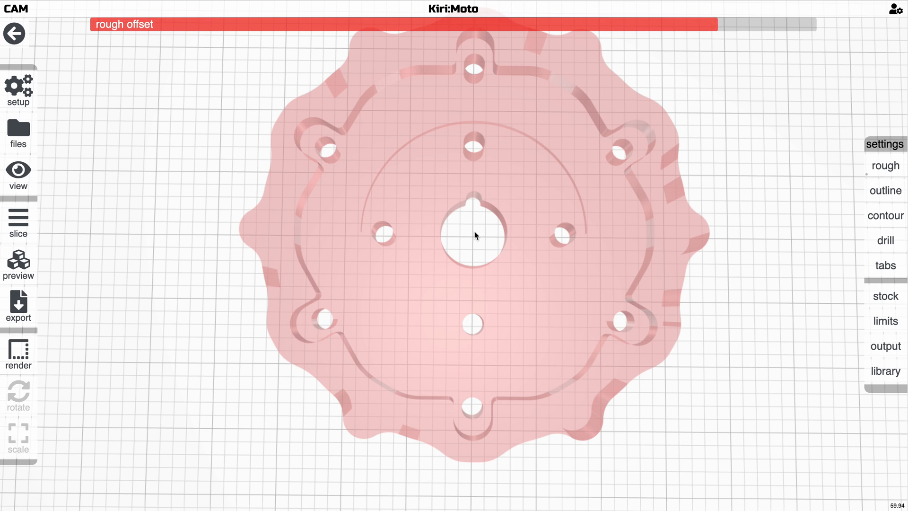
left_click(17, 219)
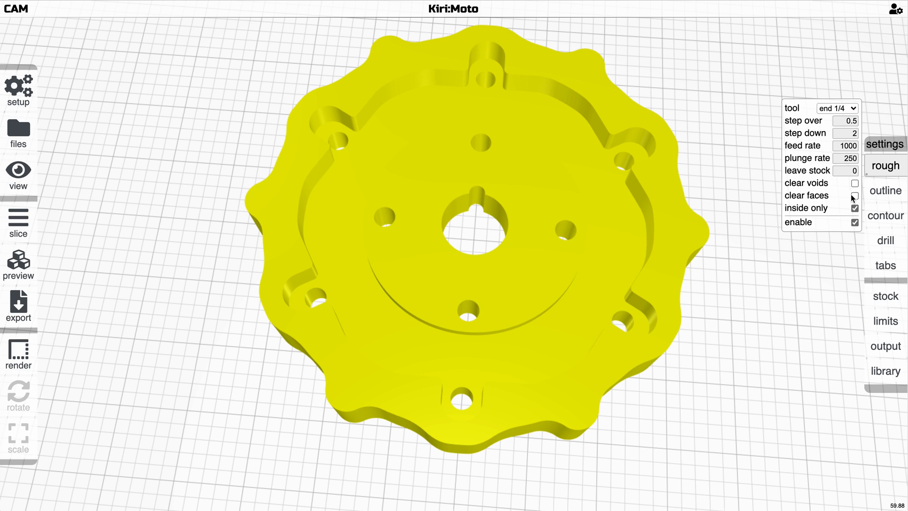
mouse_move(854, 197)
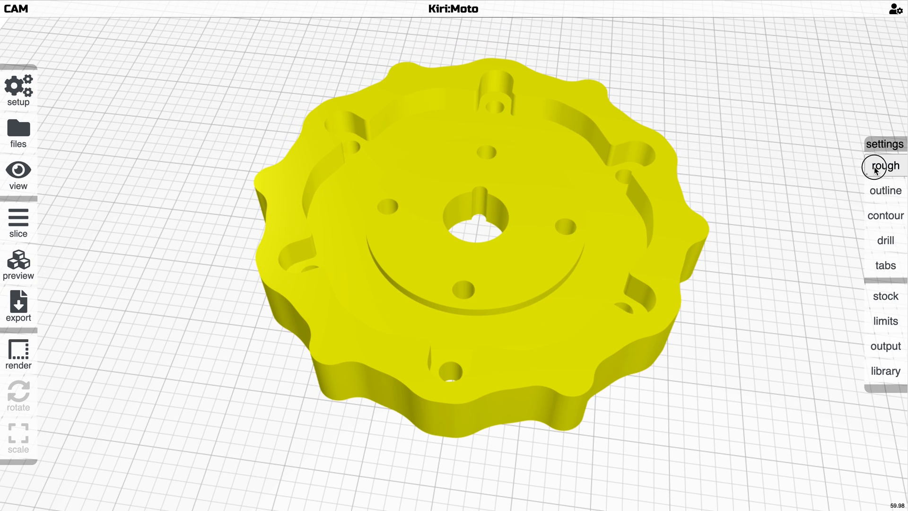
- Review the roughing parameters, then show the outline operation settings with enable unchecked
left_click(886, 165)
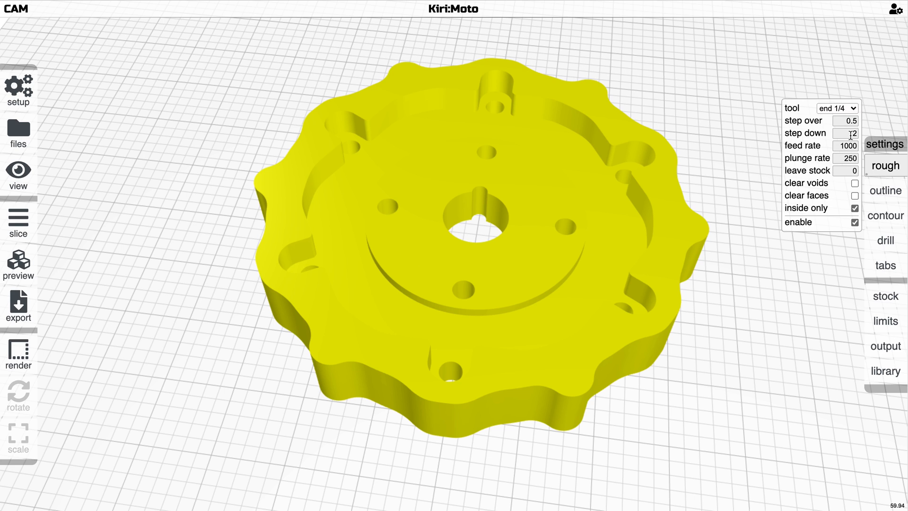
mouse_move(853, 195)
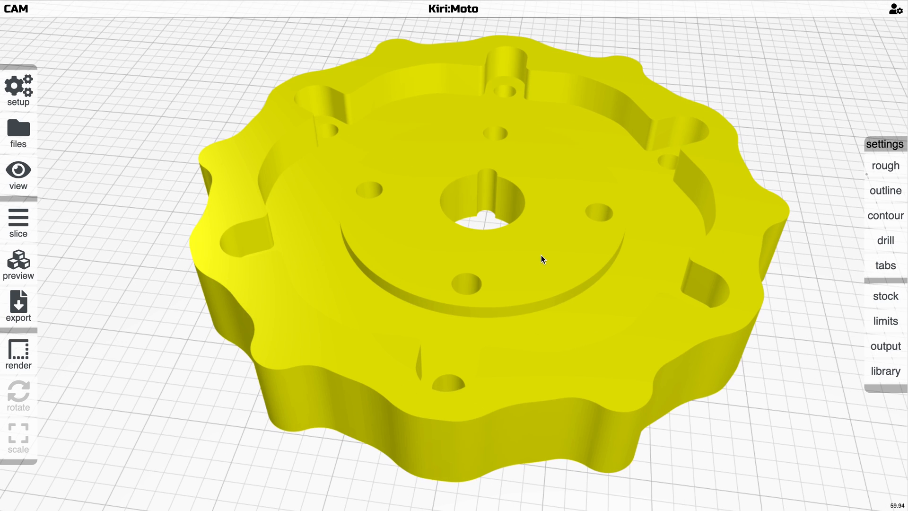
mouse_move(620, 287)
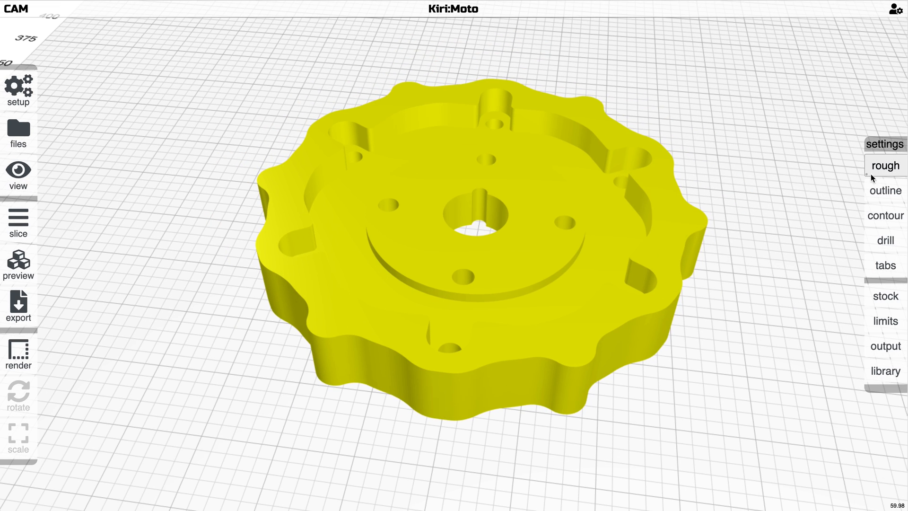
left_click(885, 165)
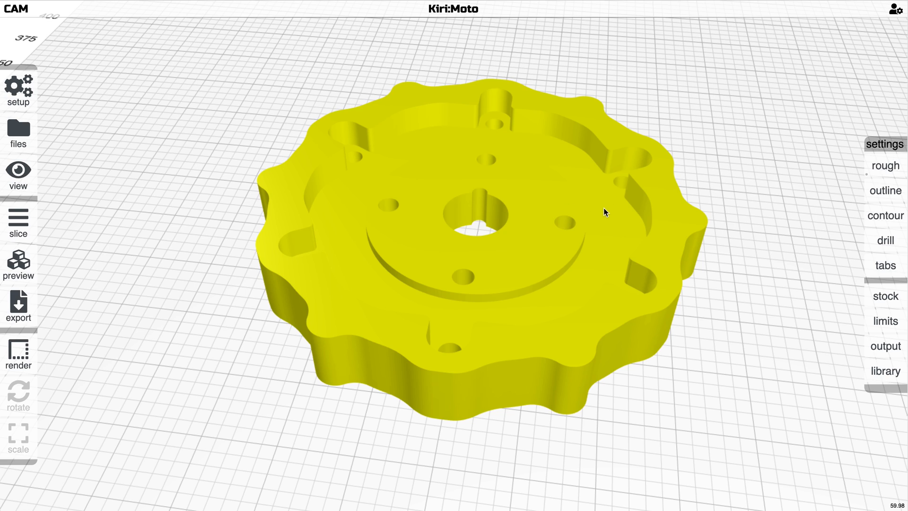
mouse_move(300, 248)
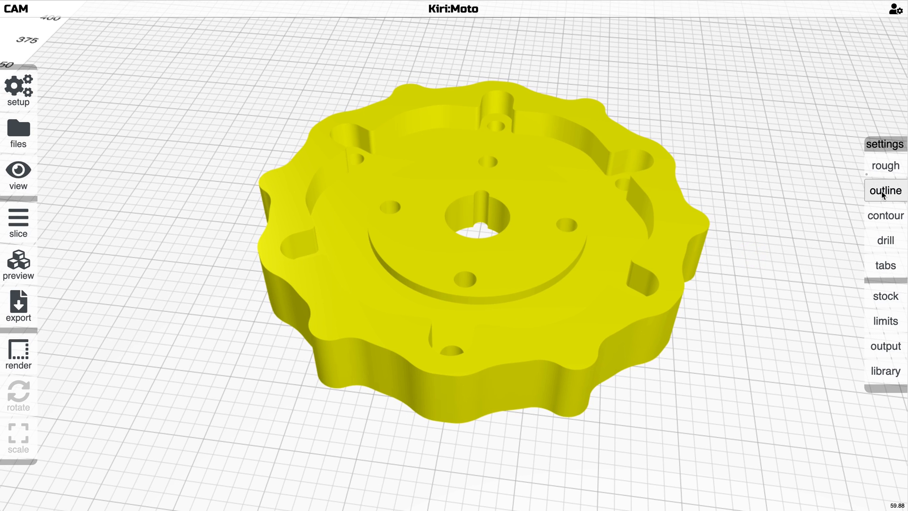
left_click(886, 190)
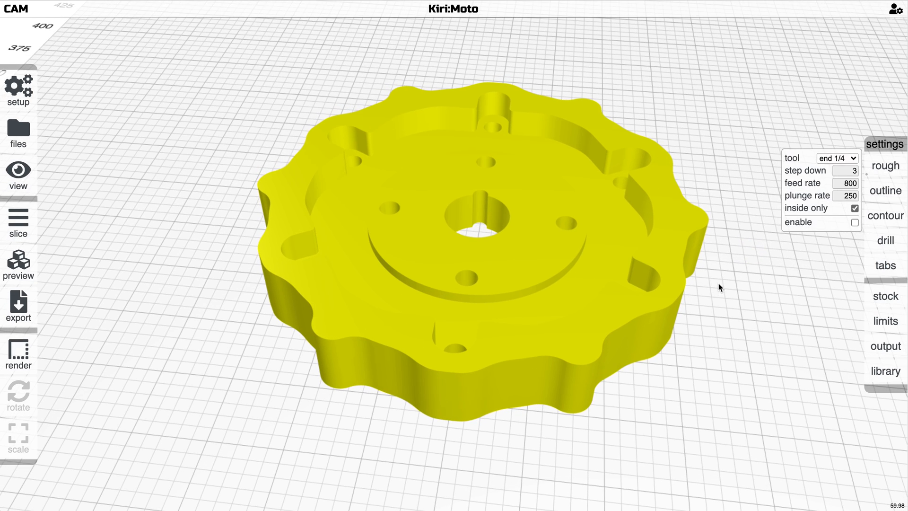
- Enable the contour X and Y passes and turn on holding tabs for the gear
left_click(886, 216)
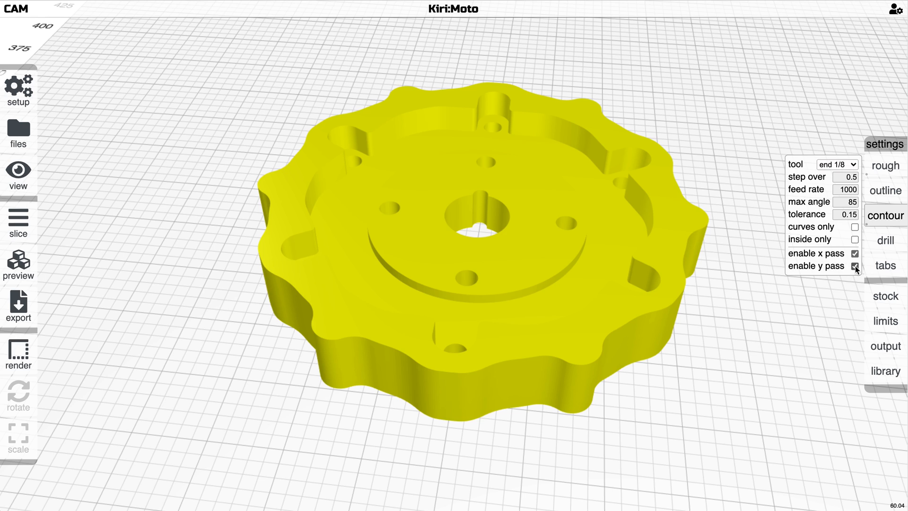
left_click(17, 224)
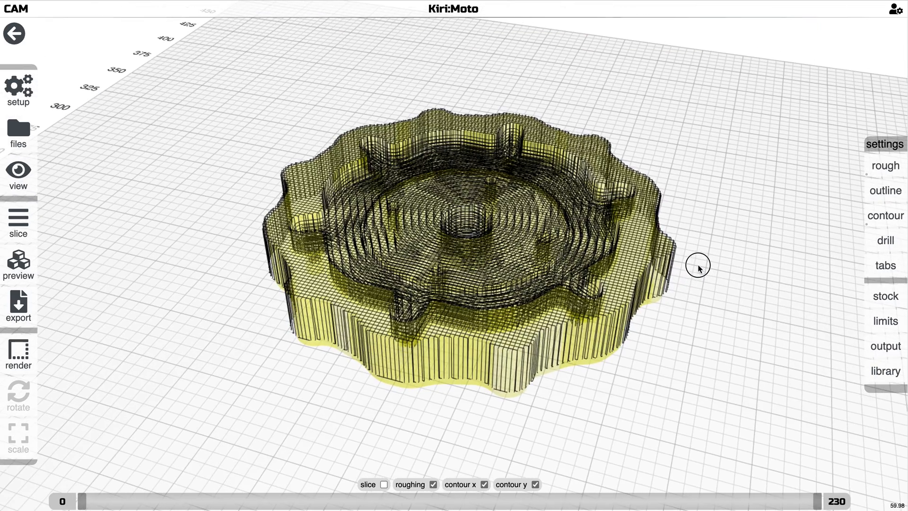
left_click(886, 166)
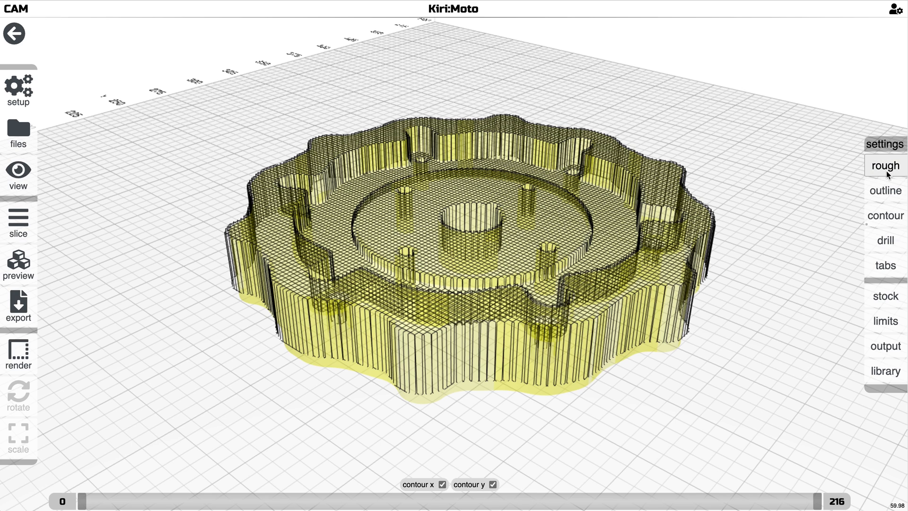
left_click(886, 265)
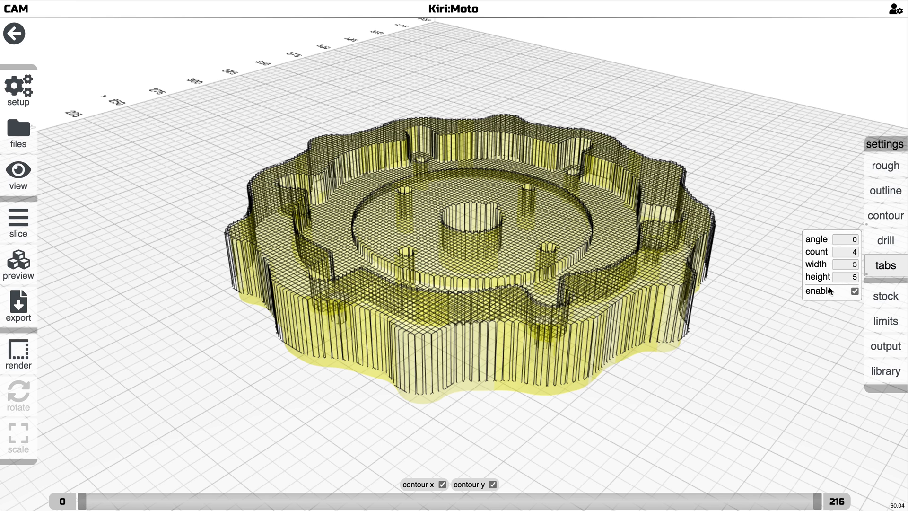
left_click(16, 219)
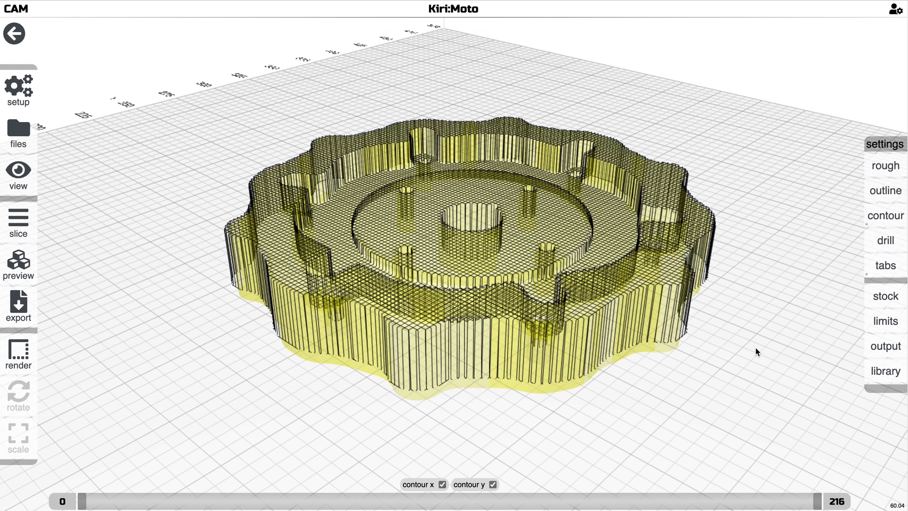
- Set the machining limit Z bottom to 0 and preview the resulting contour toolpaths
left_click(885, 321)
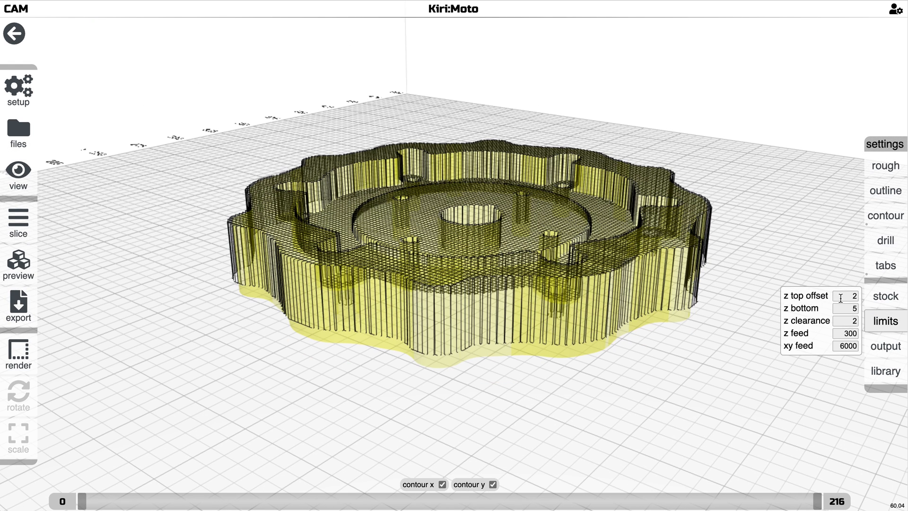
left_click(847, 309)
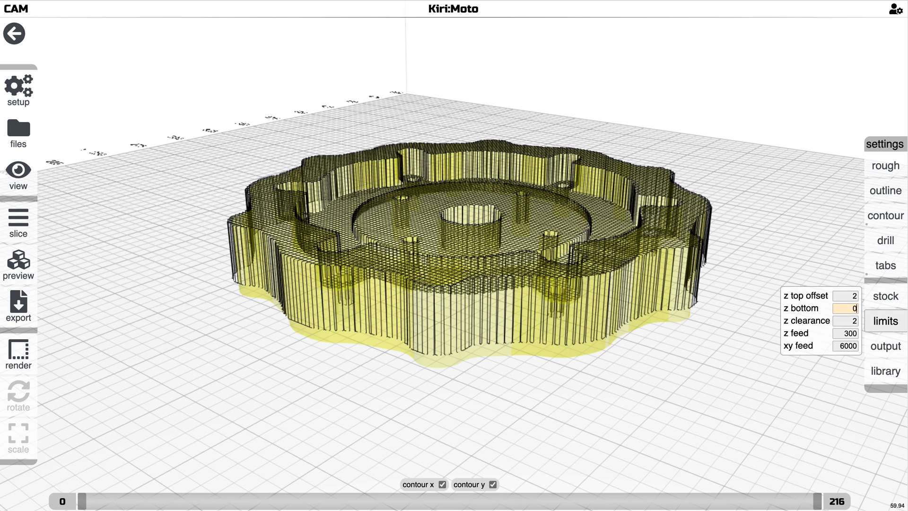
left_click(15, 265)
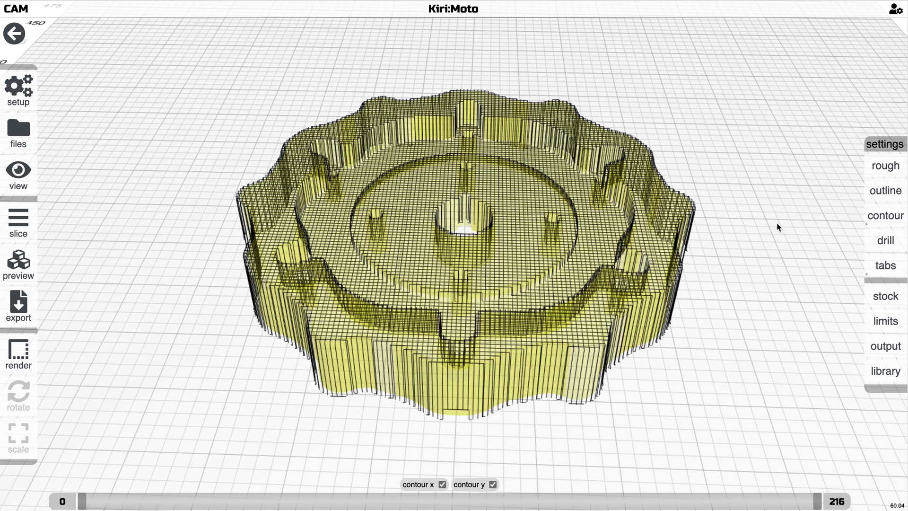
left_click(886, 215)
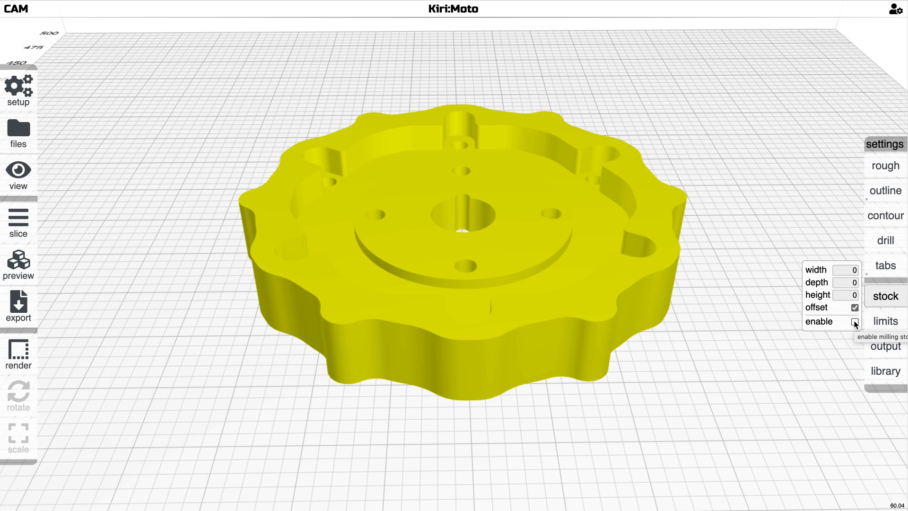
- Enable milling stock around the gear and orbit to view the part inside the stock box
left_click(854, 322)
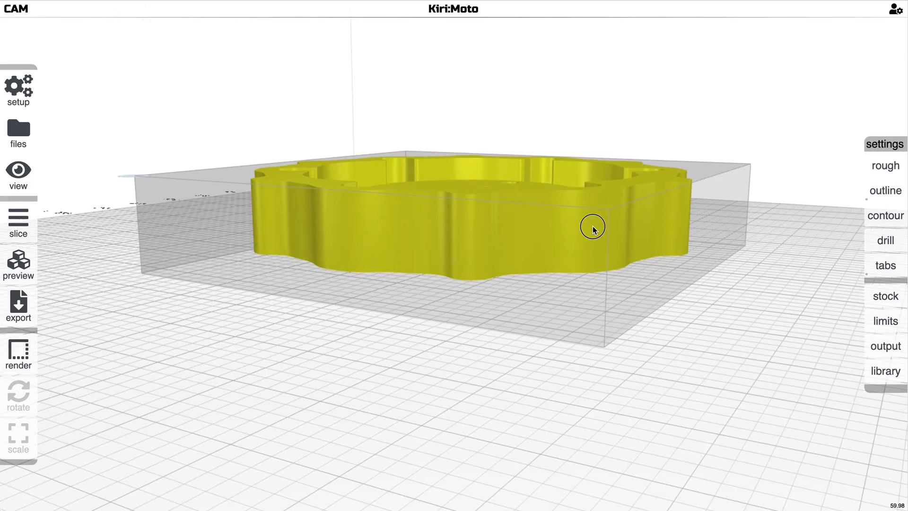
left_click_drag(593, 226, 630, 256)
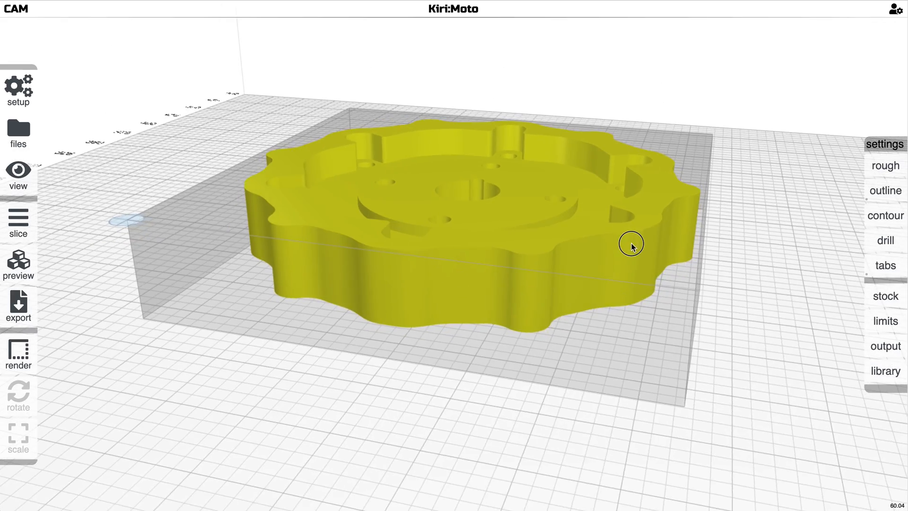
left_click_drag(631, 245, 633, 232)
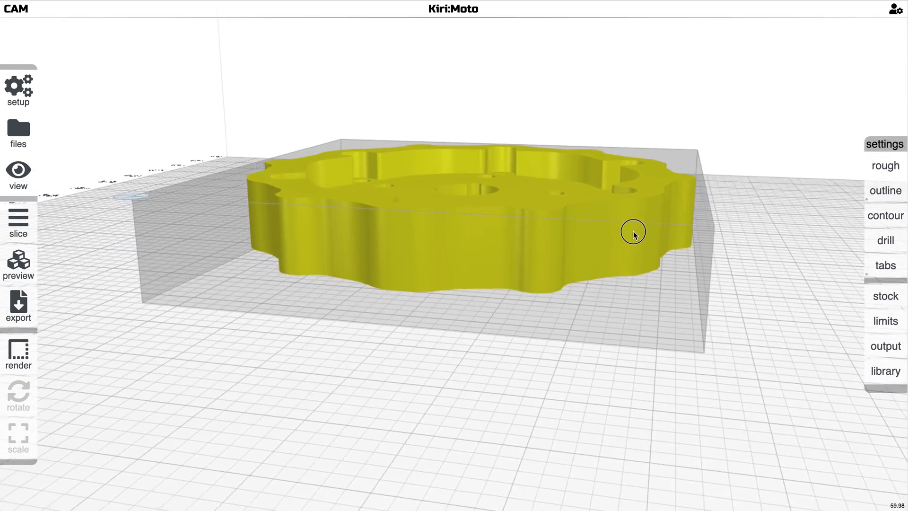
left_click_drag(633, 230, 657, 261)
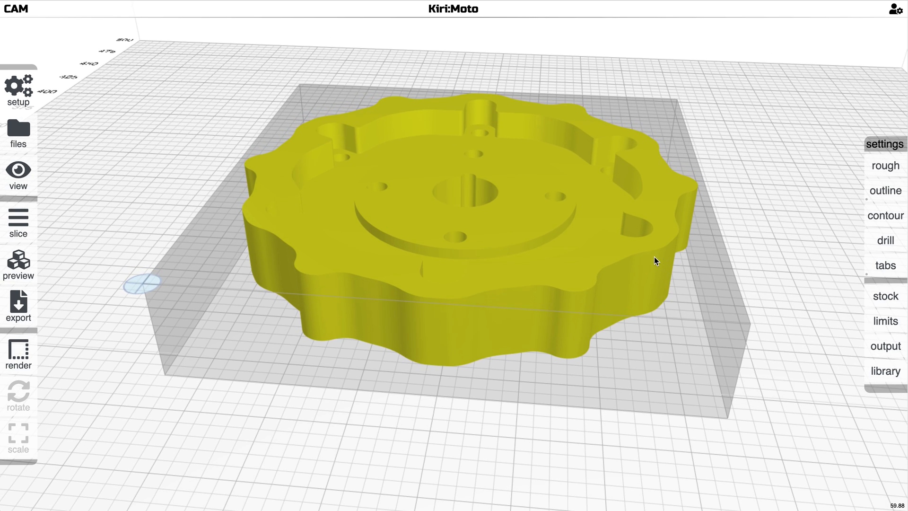
mouse_move(141, 282)
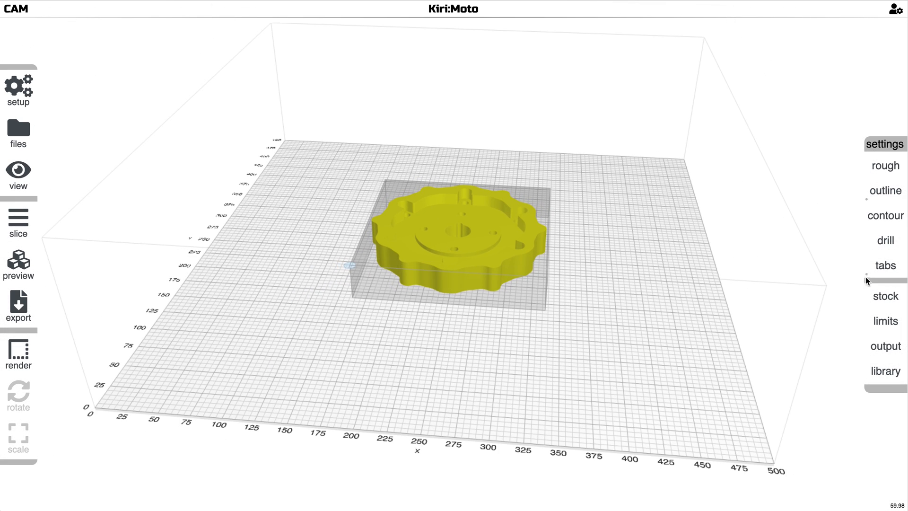
- Show the stock settings with offsets width 5, depth 5, height 10
left_click(885, 265)
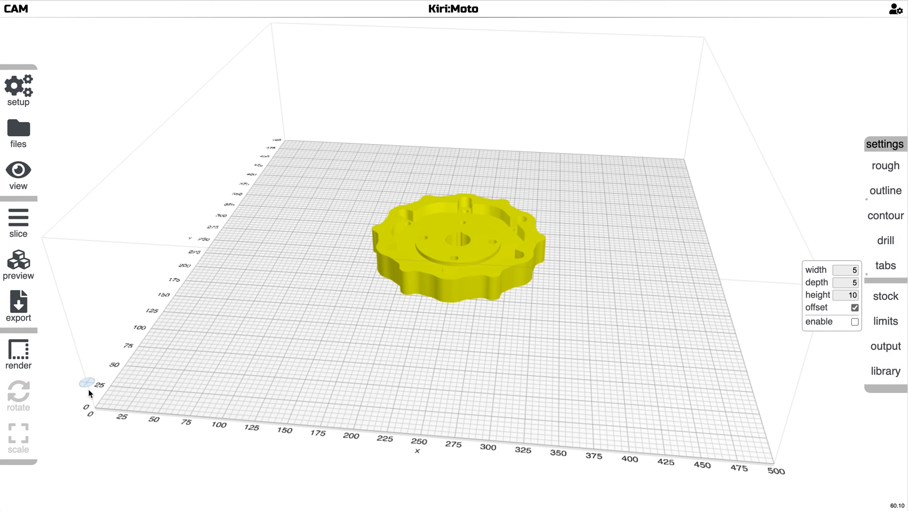
left_click(885, 297)
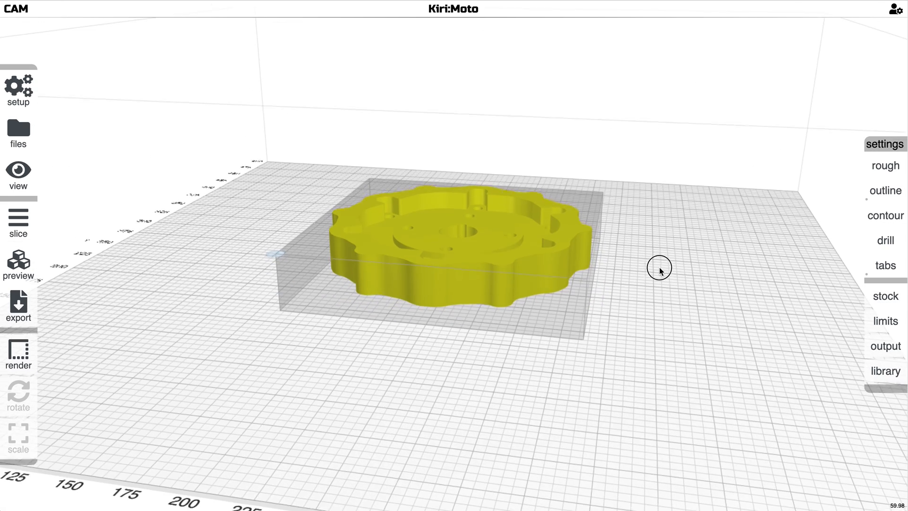
left_click(885, 265)
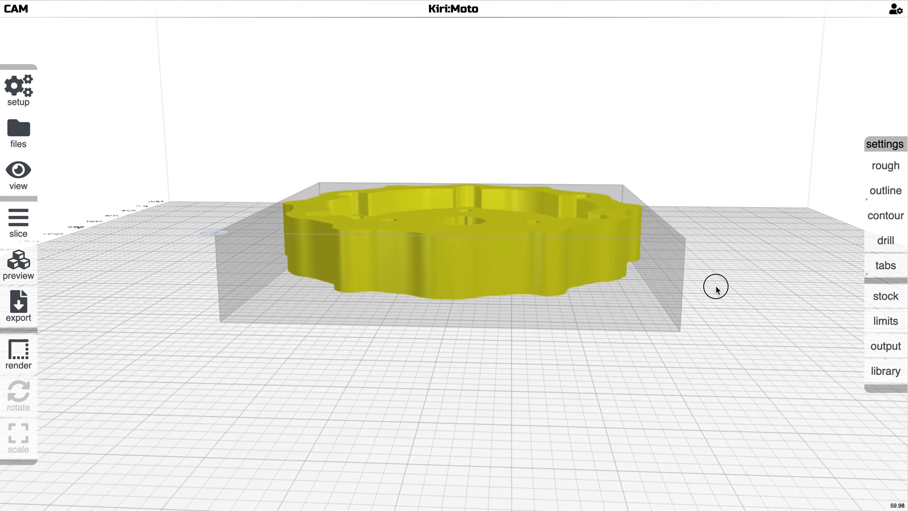
left_click(886, 295)
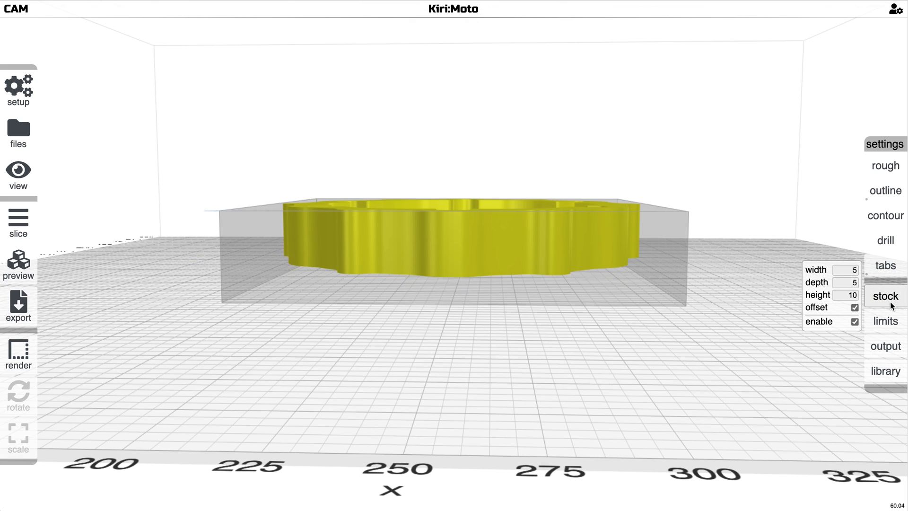
- Set the Z top offset limit to 2 and slice the gear inside its stock
left_click(887, 319)
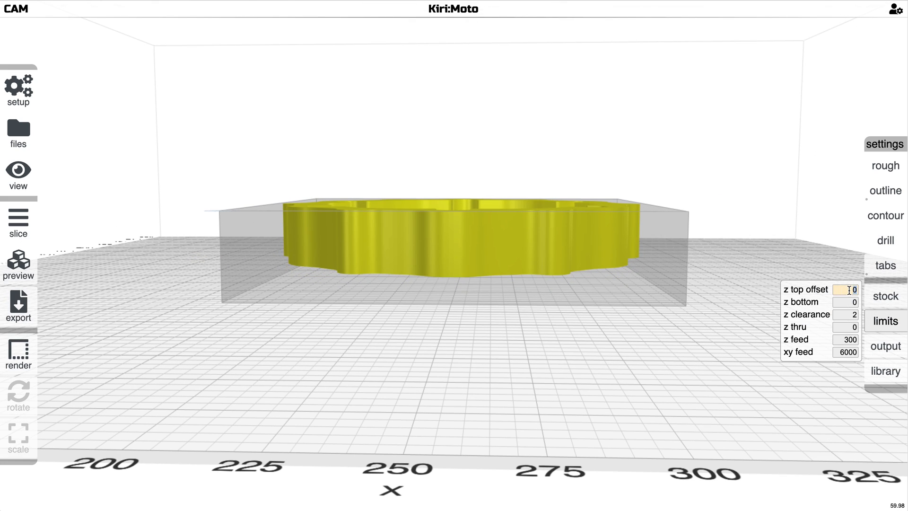
type("2")
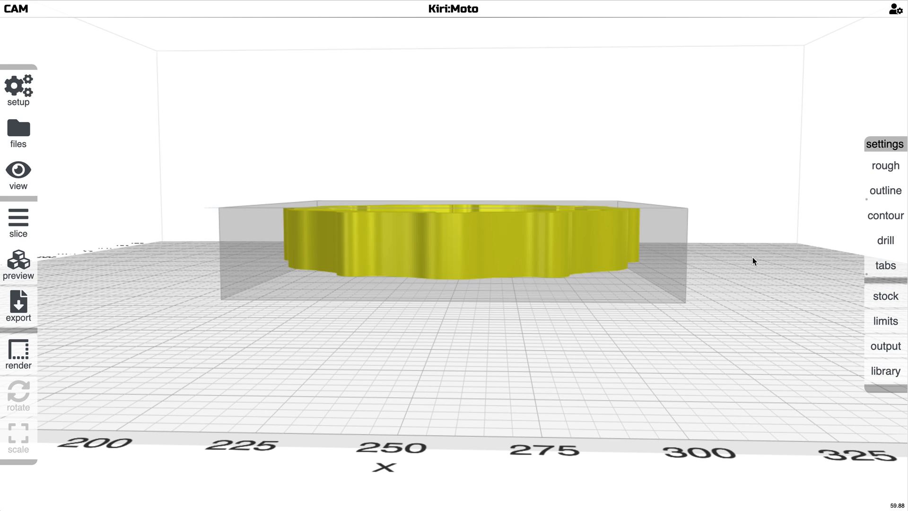
left_click(886, 296)
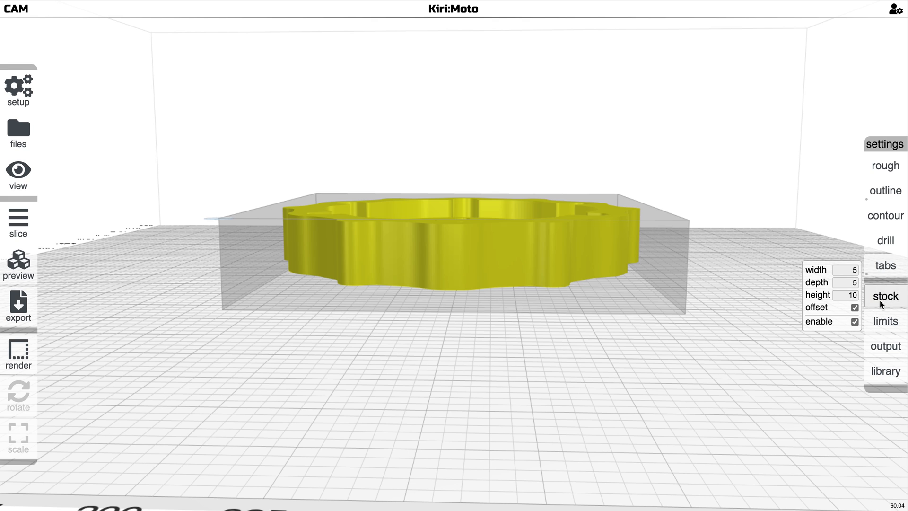
left_click(18, 220)
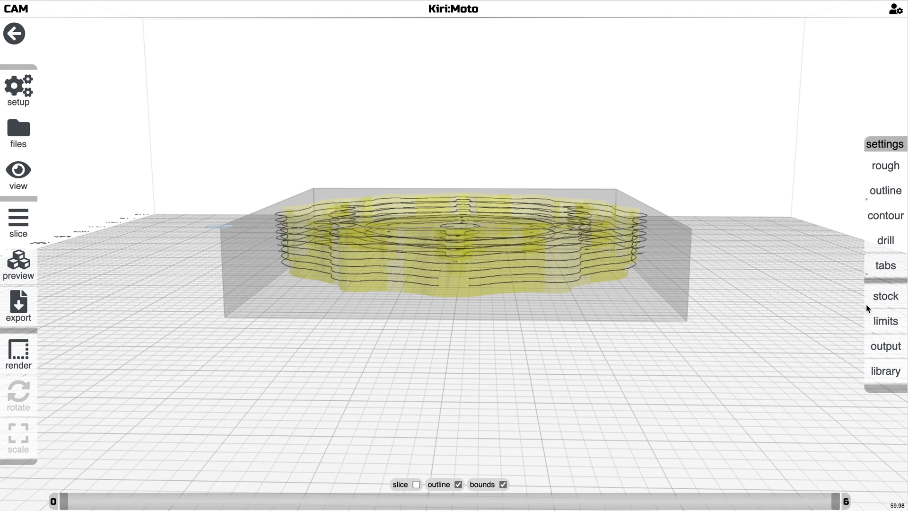
- Review the Z limits and generate the 39-layer toolpath preview inside the stock box
left_click(886, 321)
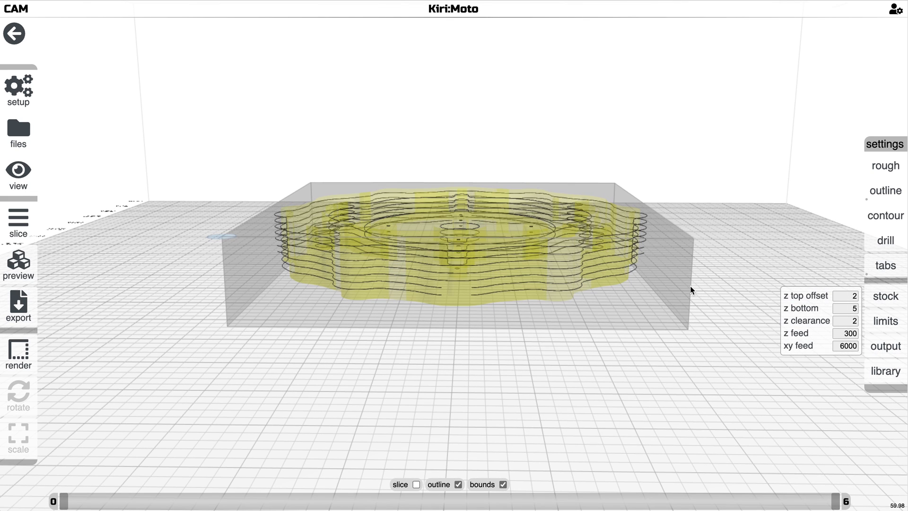
left_click(18, 264)
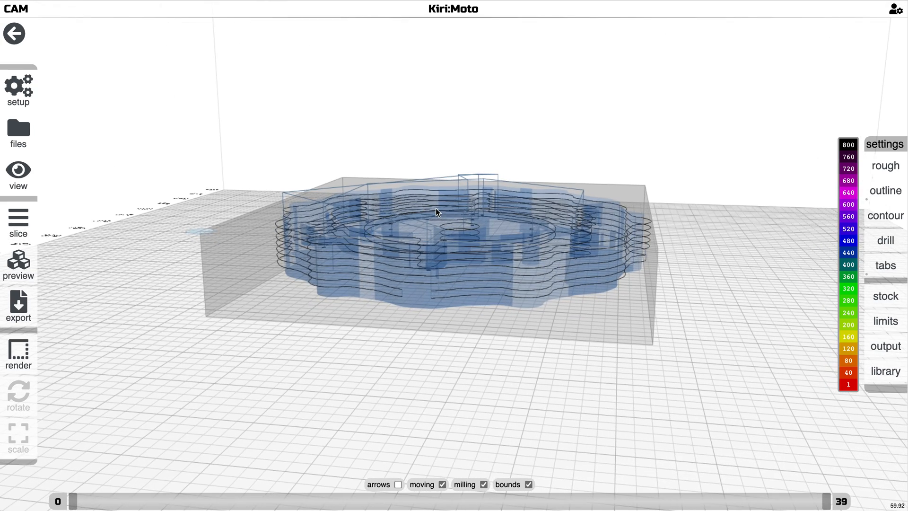
left_click(886, 321)
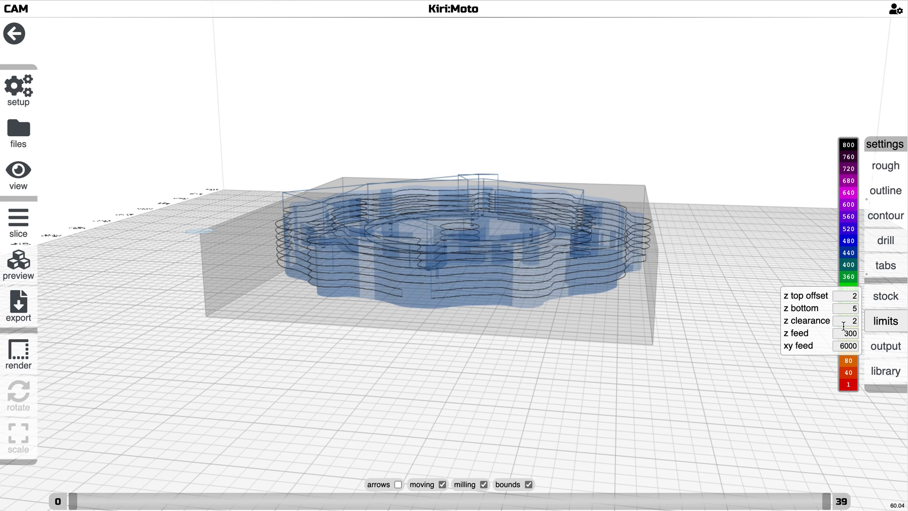
left_click(885, 321)
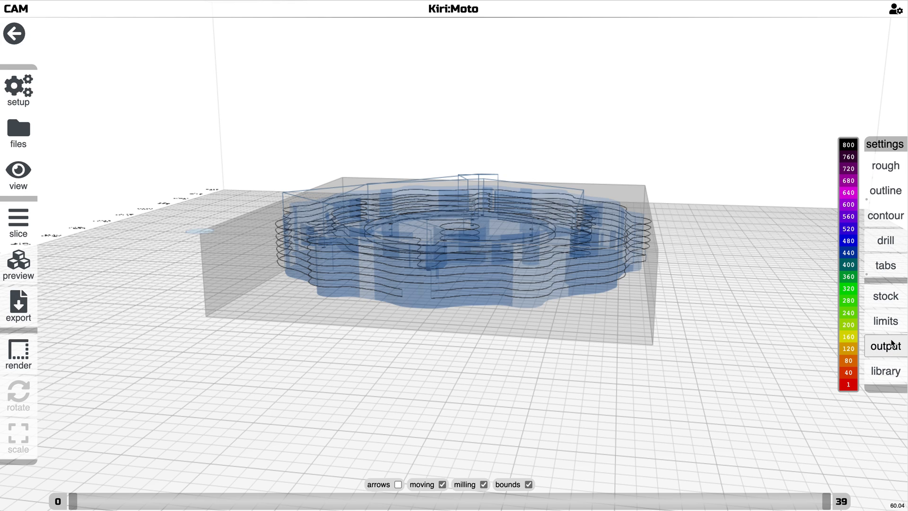
- Leave the preview and change an option in the outline operation settings
left_click(885, 347)
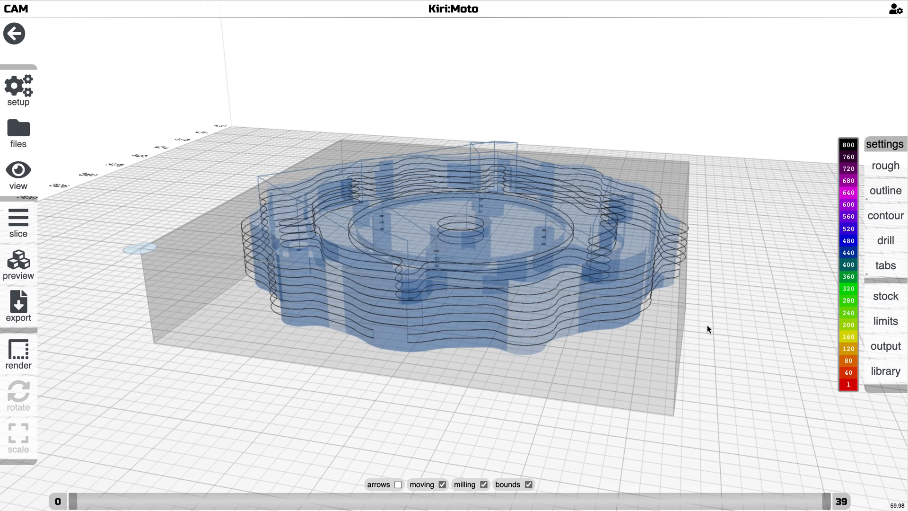
mouse_move(782, 329)
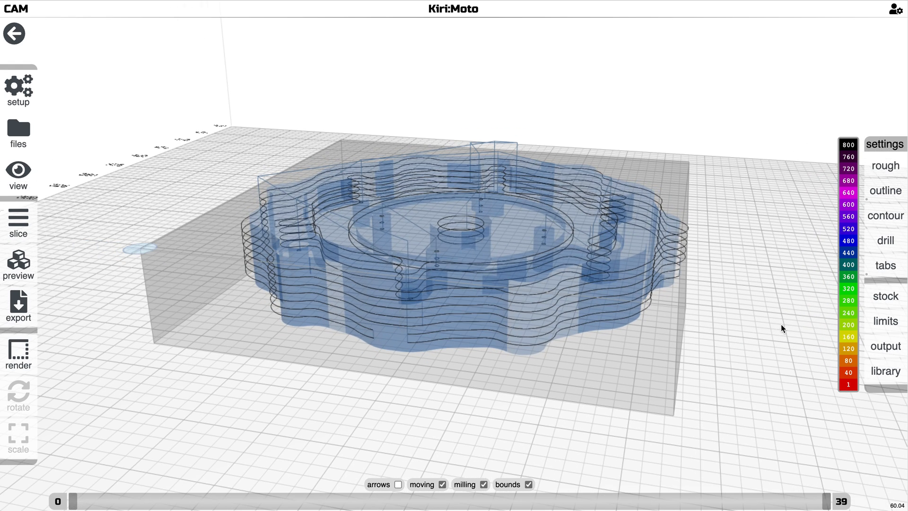
left_click(886, 346)
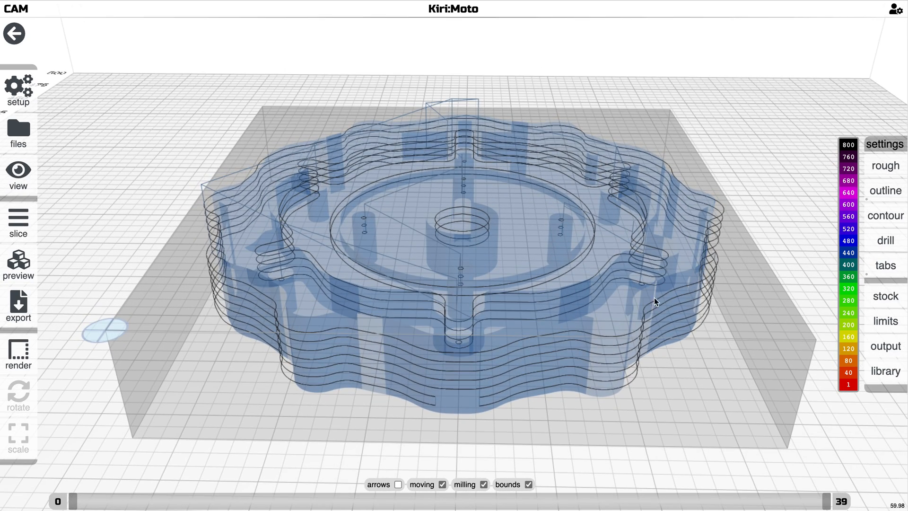
left_click(886, 190)
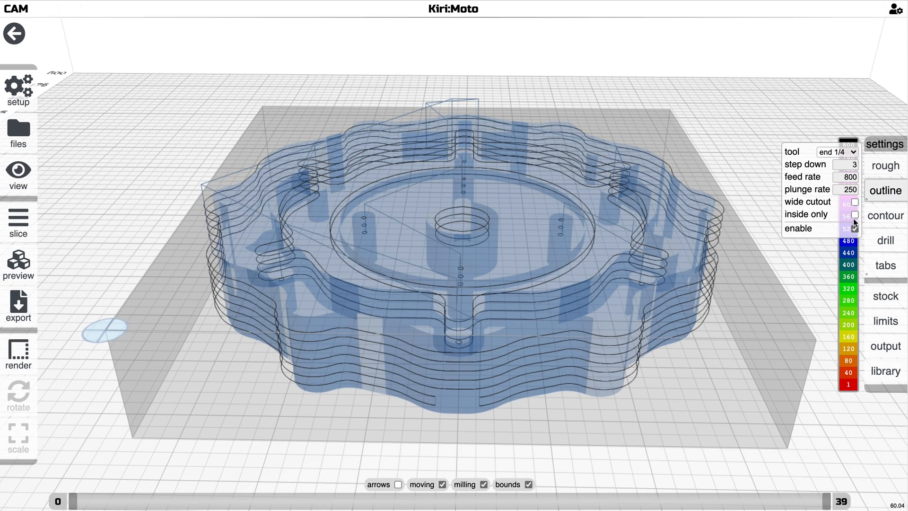
left_click(885, 296)
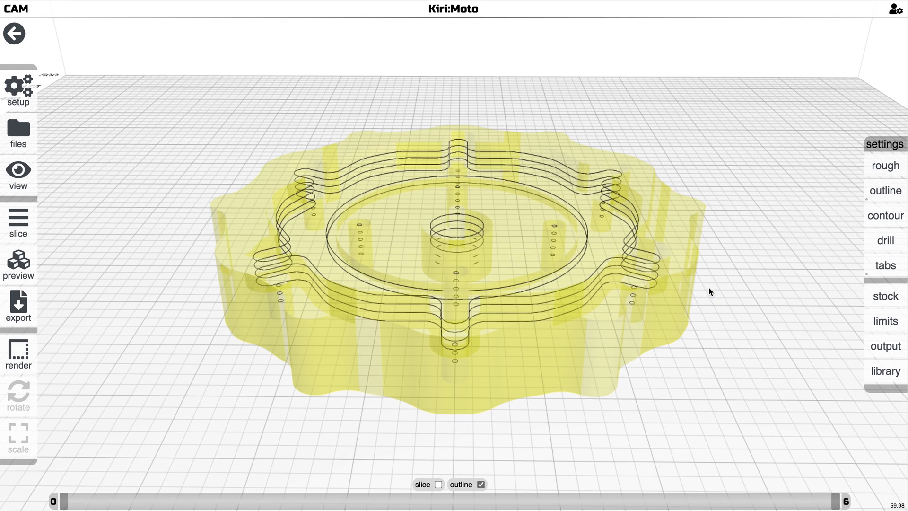
- Preview the re-sliced toolpaths and scrub through steps 12, 39 and 22 layer by layer
left_click(885, 347)
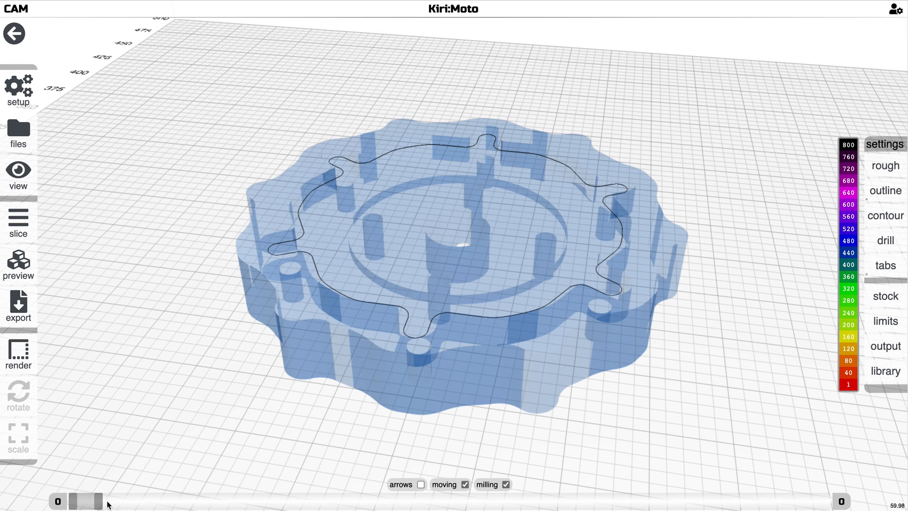
left_click_drag(86, 501, 272, 501)
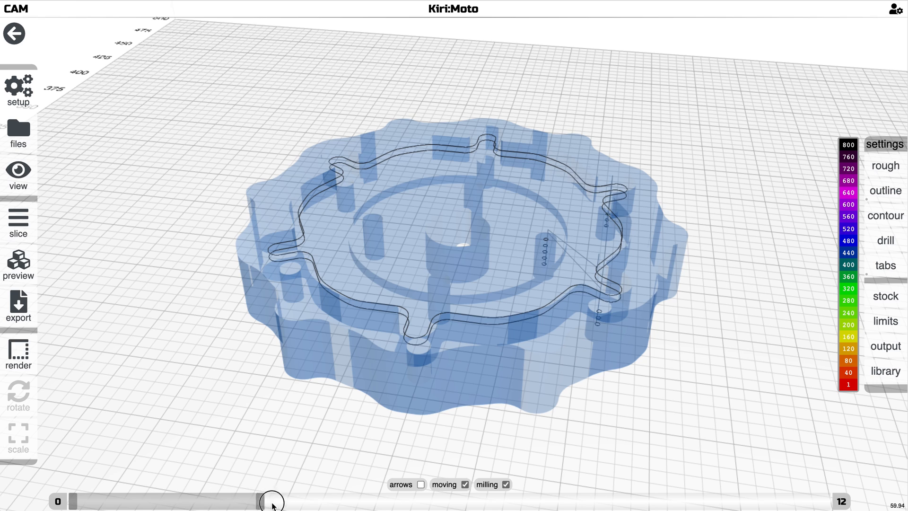
left_click_drag(273, 501, 637, 502)
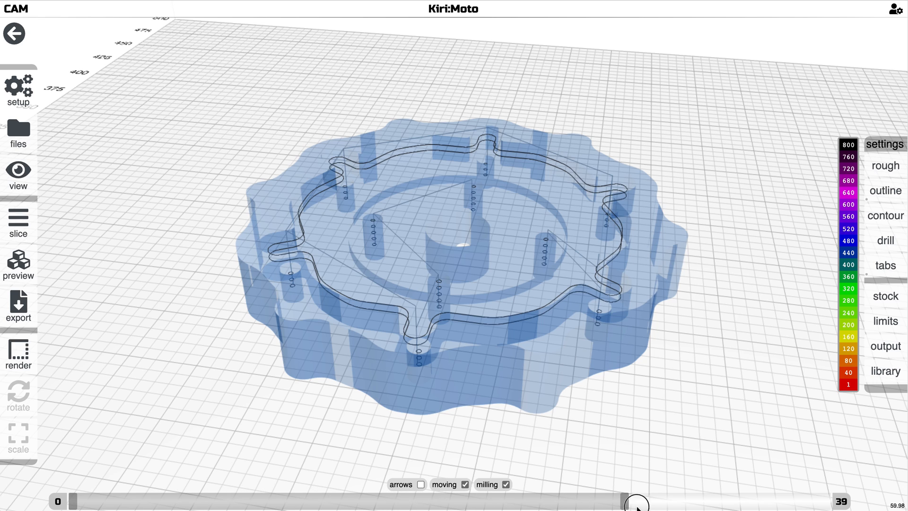
left_click_drag(637, 500, 396, 500)
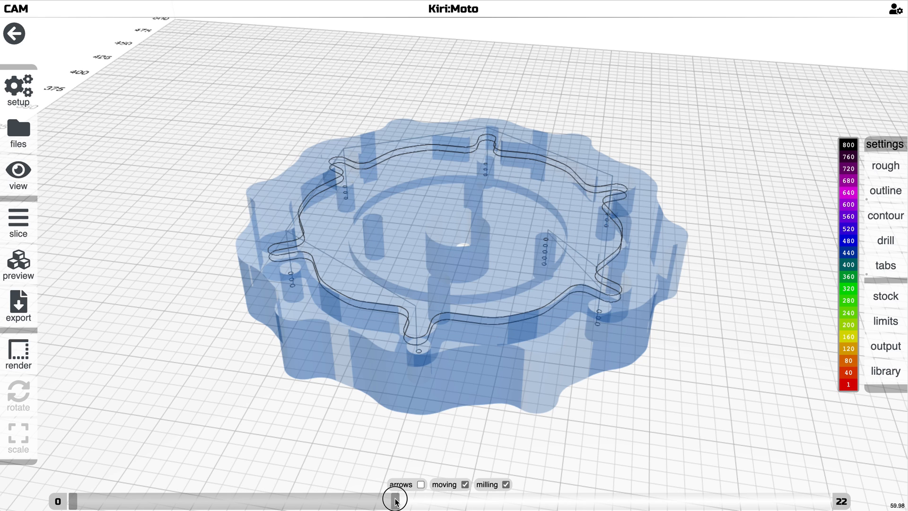
left_click(885, 264)
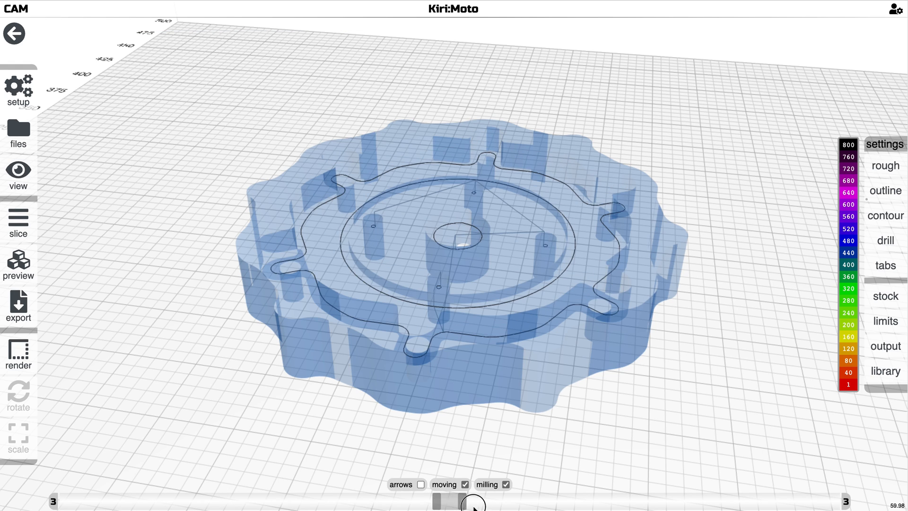
left_click_drag(469, 501, 203, 495)
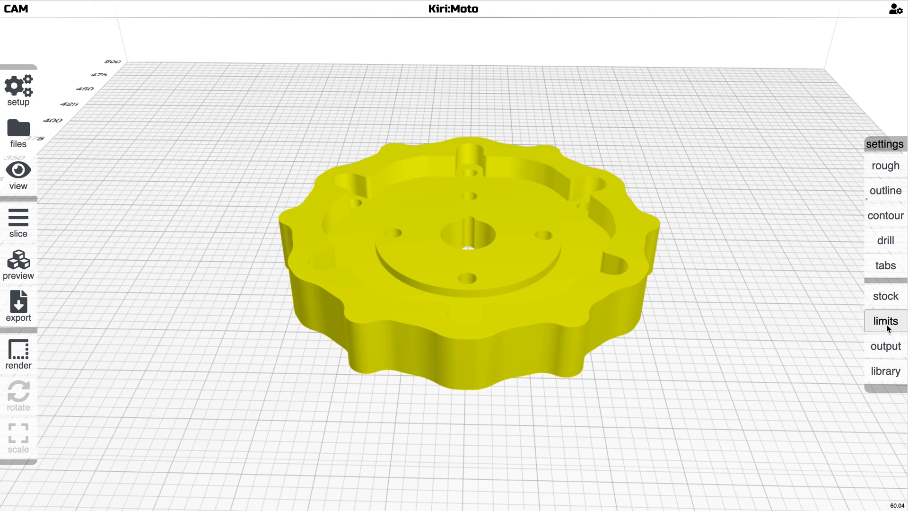
mouse_move(618, 234)
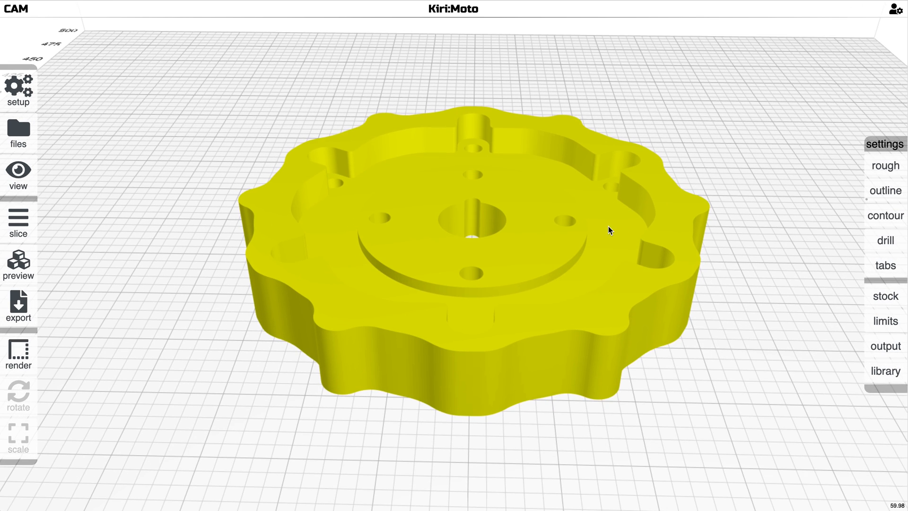
mouse_move(484, 23)
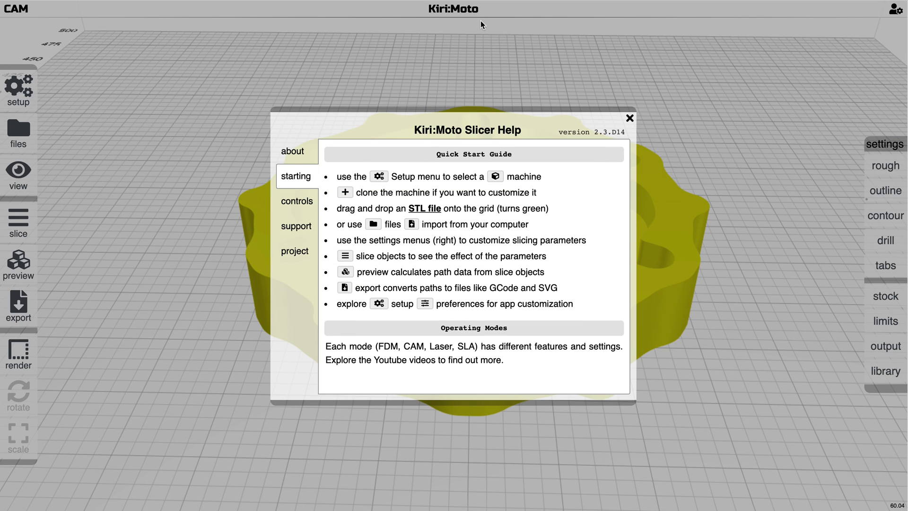
mouse_move(331, 209)
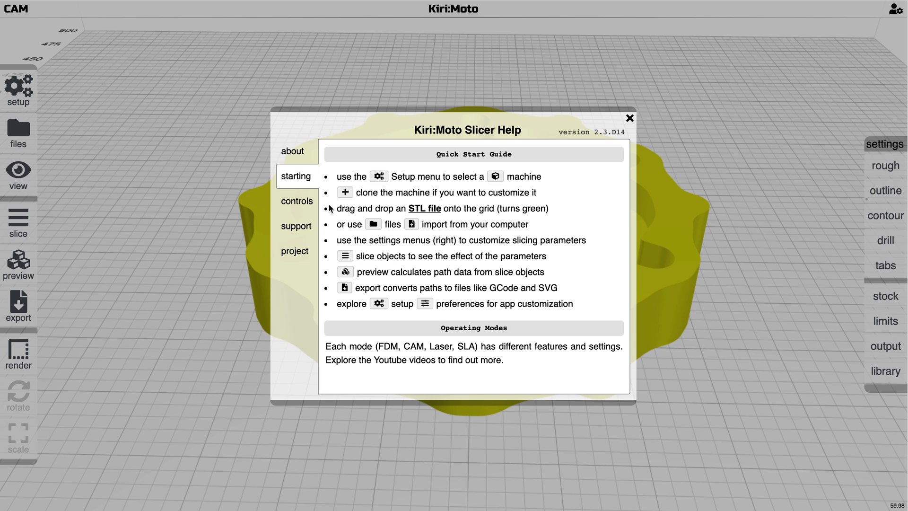
- Close the help quick start dialog to return to the solid gear model
left_click(630, 118)
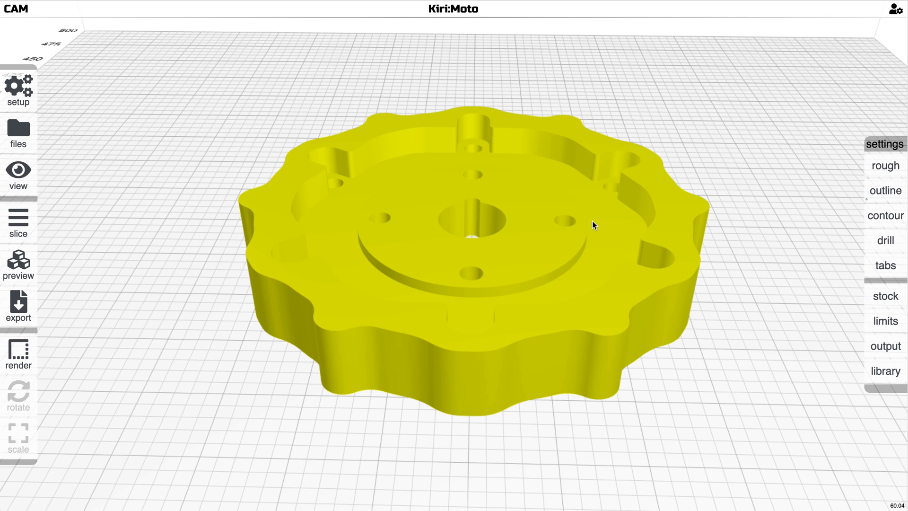